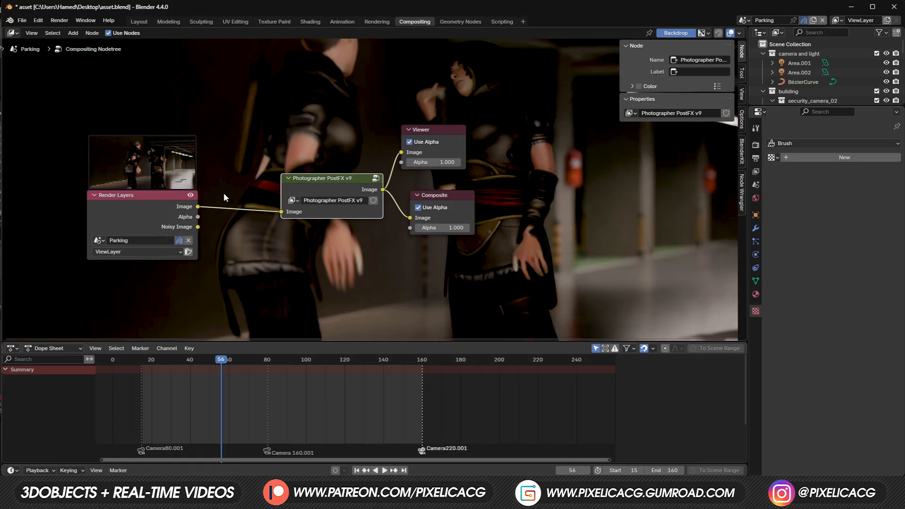
Sign in to QuickMagic through Quick Login.
{"action": "left_click", "coordinate": [111, 6]}
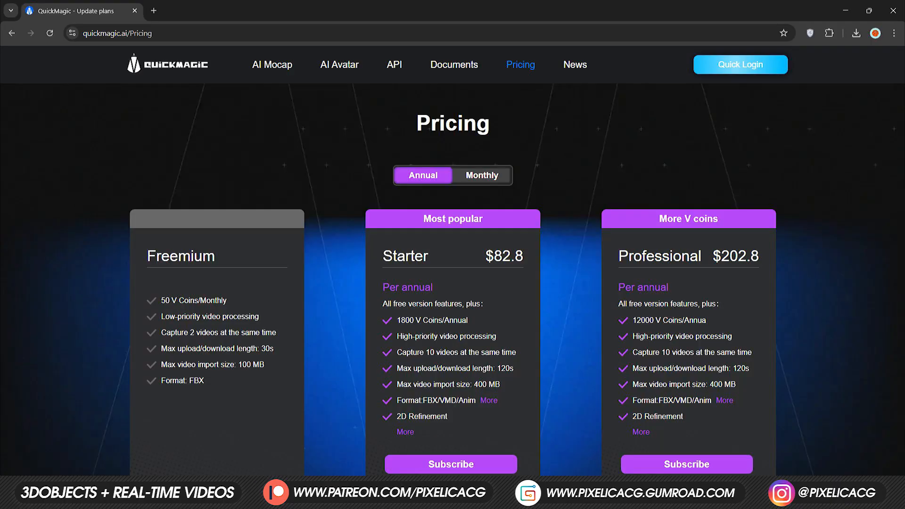
{"action": "scroll", "scroll_direction": "down", "scroll_amount": 3}
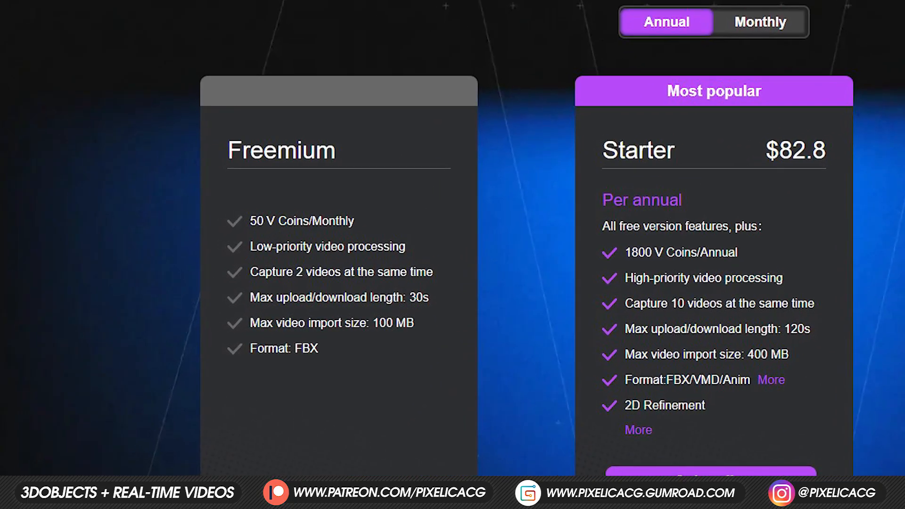
{"action": "mouse_move", "coordinate": [328, 296]}
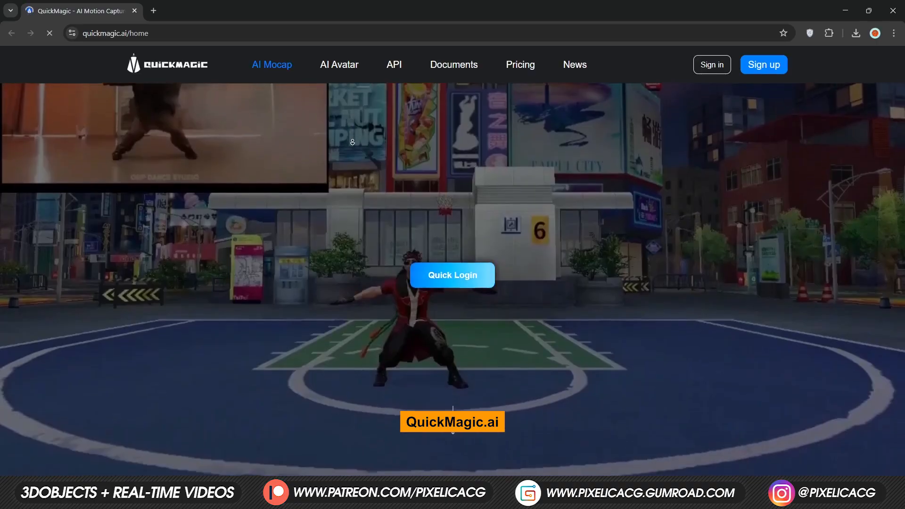
{"action": "left_click", "coordinate": [451, 274]}
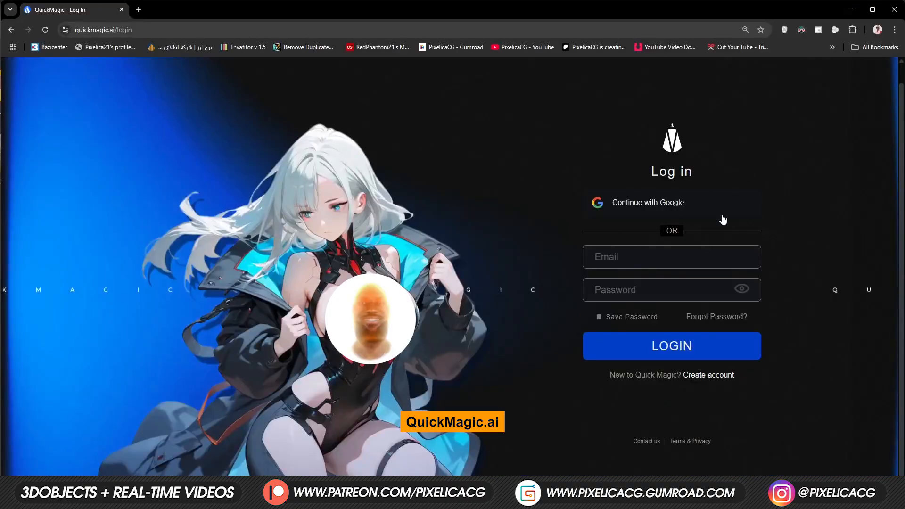
{"action": "mouse_move", "coordinate": [598, 388]}
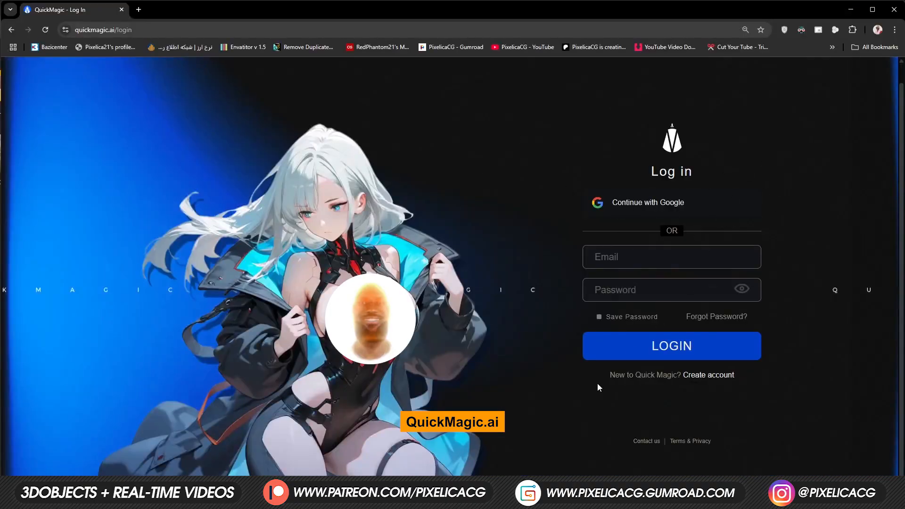
{"action": "left_click", "coordinate": [670, 345]}
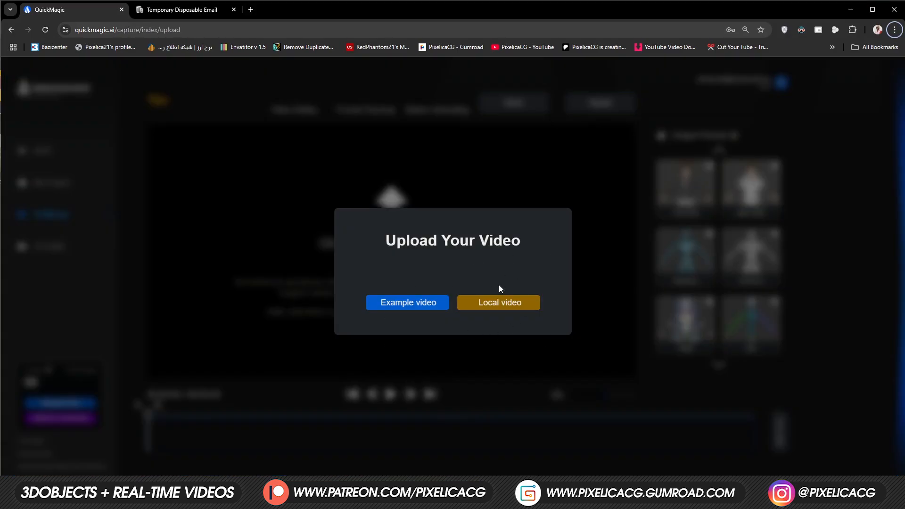
{"action": "mouse_move", "coordinate": [509, 365]}
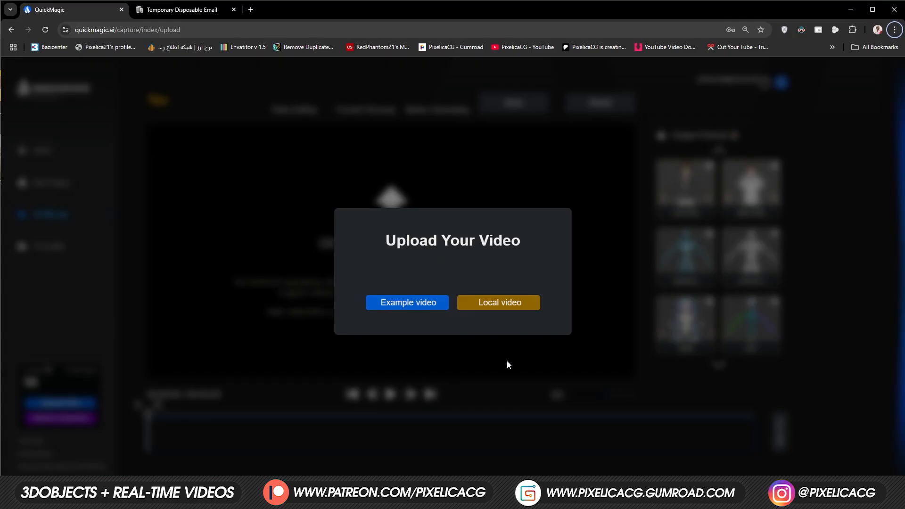
{"action": "mouse_move", "coordinate": [508, 317]}
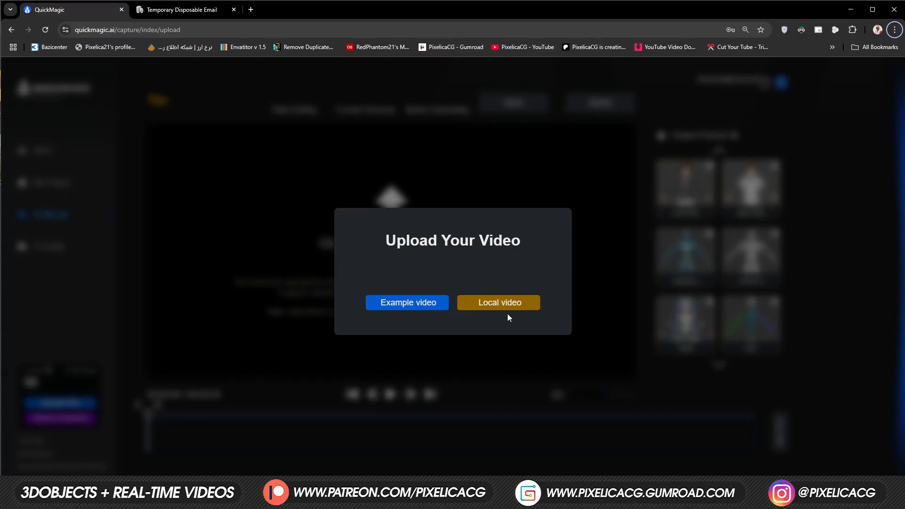
Upload the local clip of a person walking into the AI Mocap editor.
{"action": "left_click", "coordinate": [497, 302]}
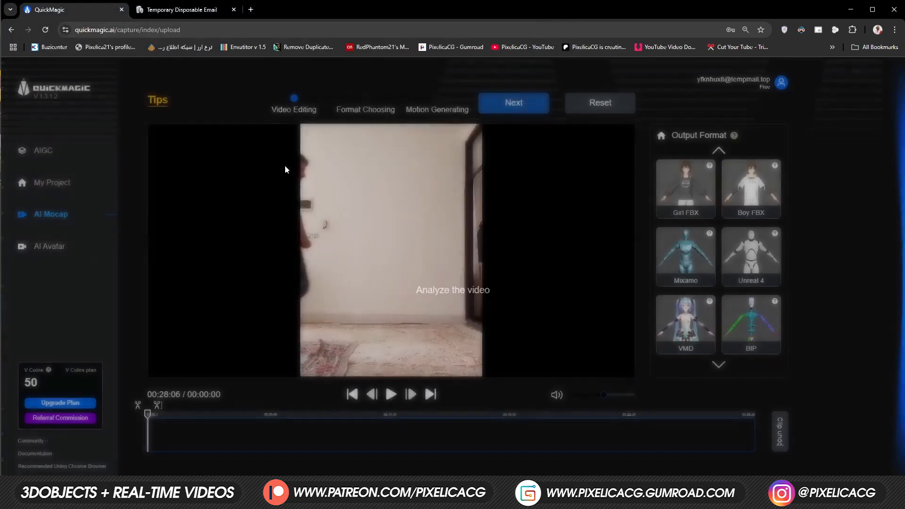
{"action": "left_click", "coordinate": [512, 103]}
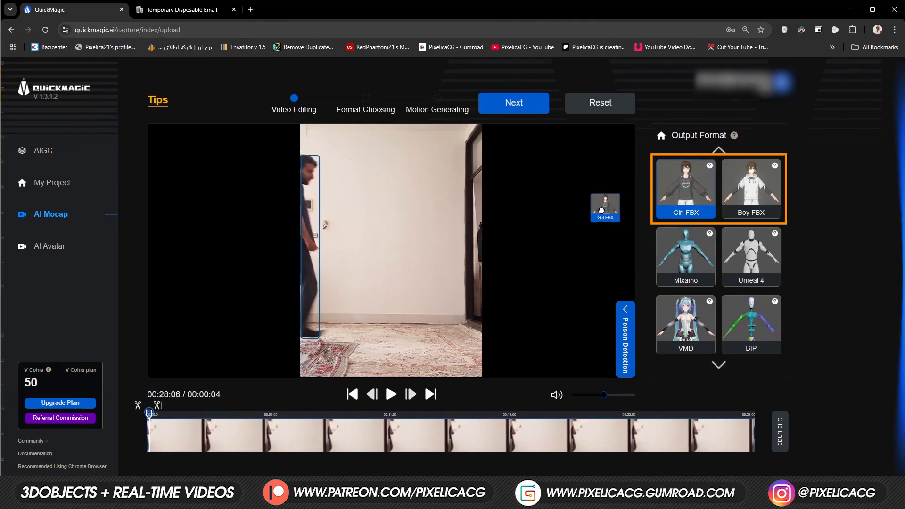
Assign the Mixamo skeleton to the detected person and proceed to Motion Generating.
{"action": "right_click", "coordinate": [684, 190]}
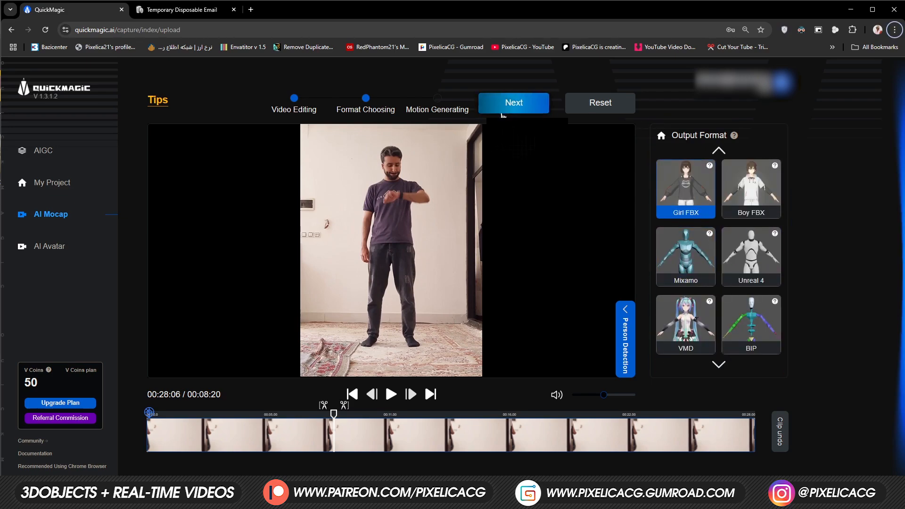
{"action": "left_click", "coordinate": [685, 256]}
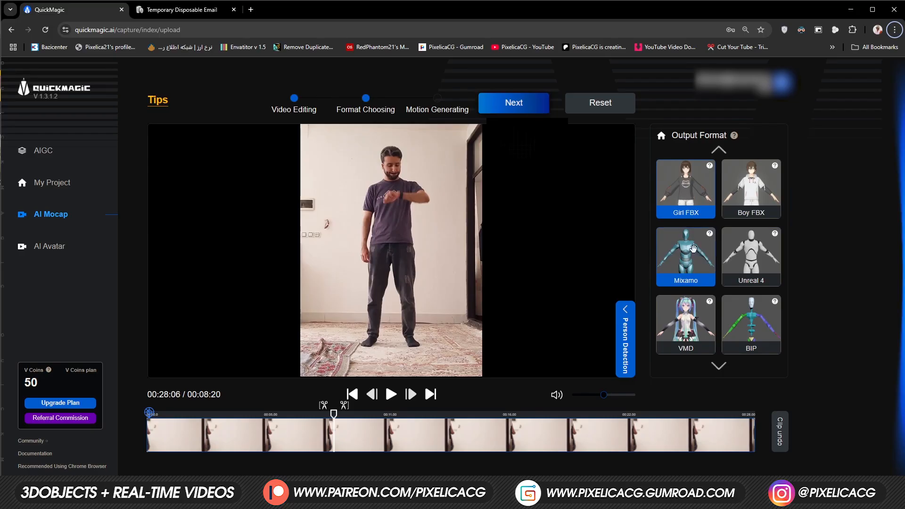
{"action": "left_click", "coordinate": [685, 256]}
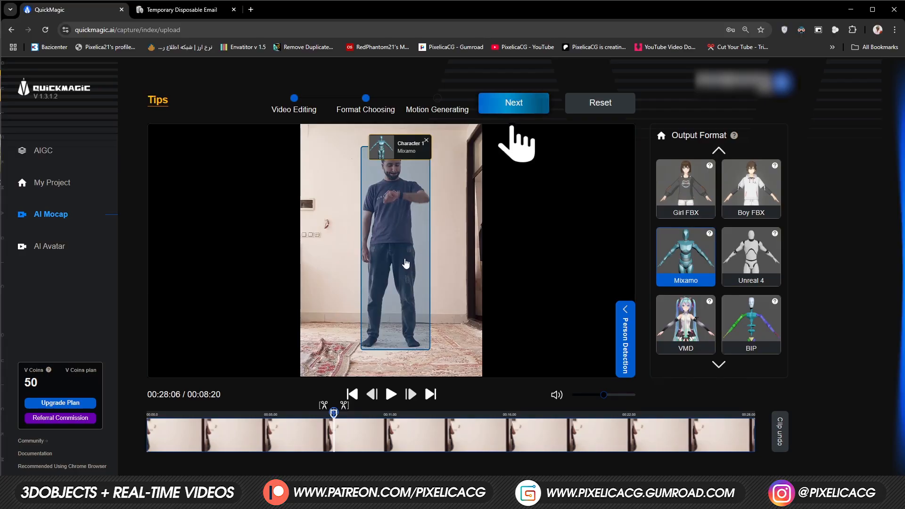
{"action": "mouse_move", "coordinate": [380, 294]}
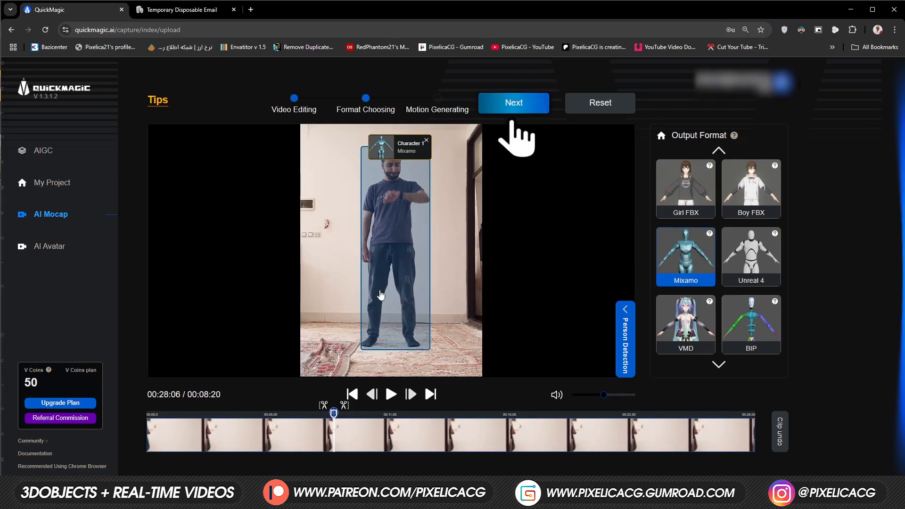
{"action": "left_click", "coordinate": [513, 102]}
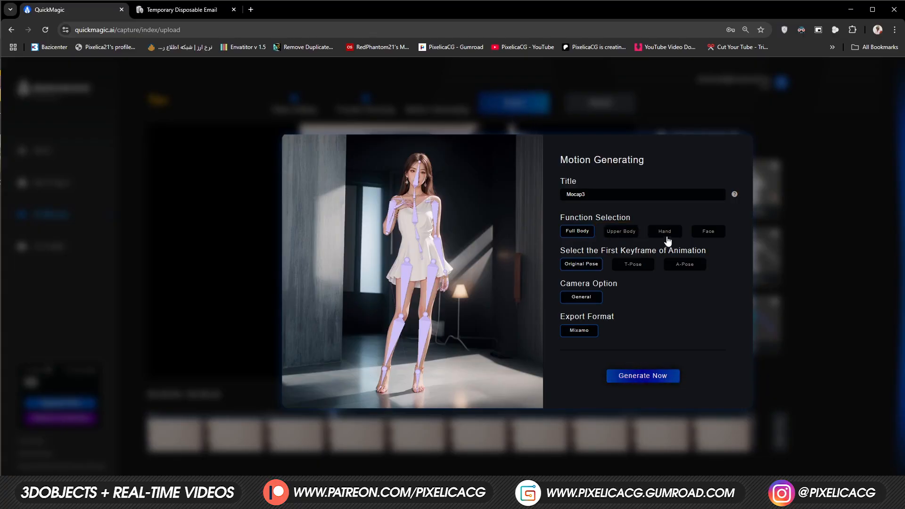
Enable hand capture, set an A-pose first keyframe, and generate the Mocap3 job.
{"action": "left_click", "coordinate": [664, 231]}
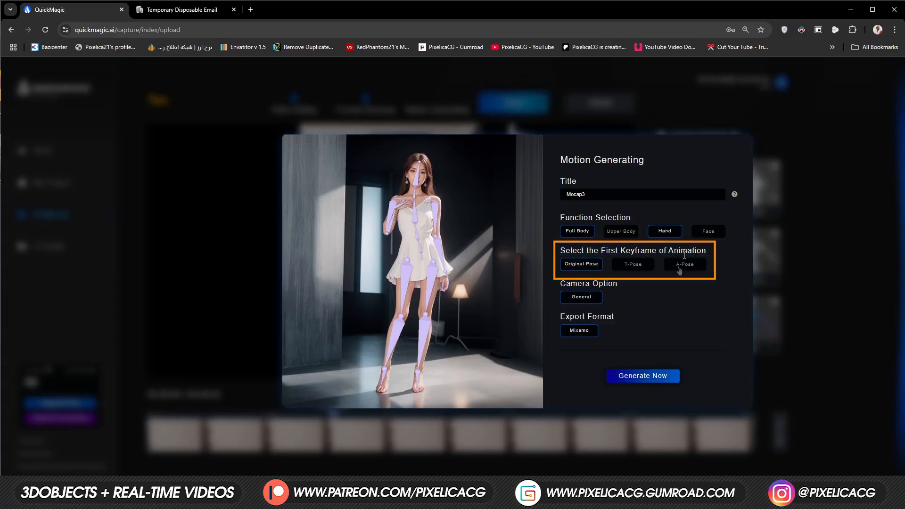
{"action": "mouse_move", "coordinate": [688, 269]}
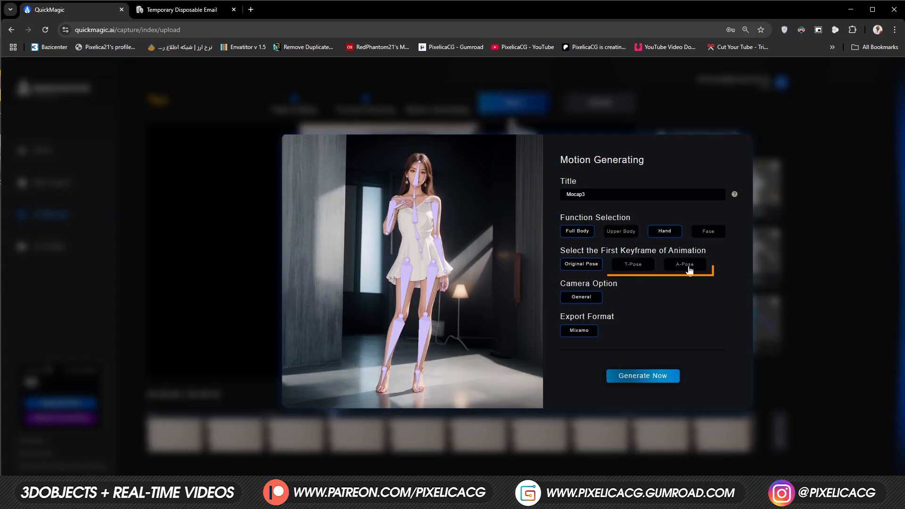
{"action": "left_click", "coordinate": [684, 264]}
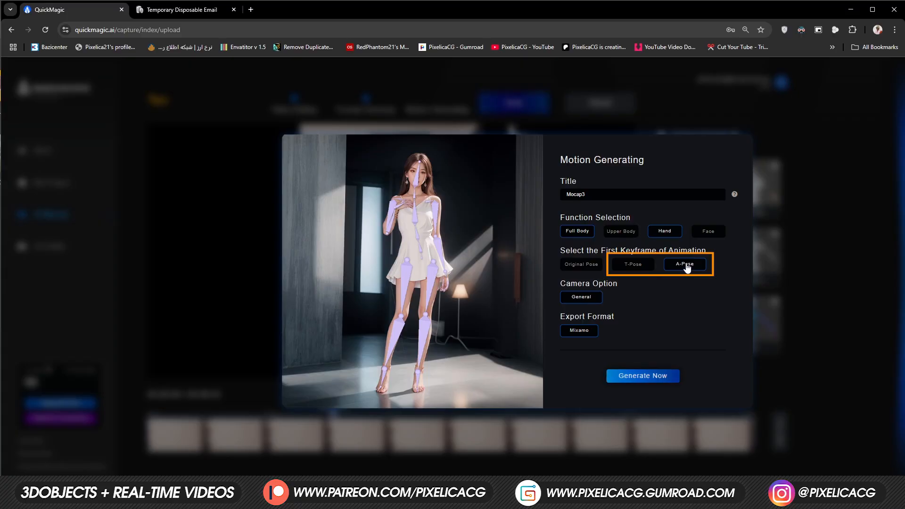
{"action": "mouse_move", "coordinate": [703, 273]}
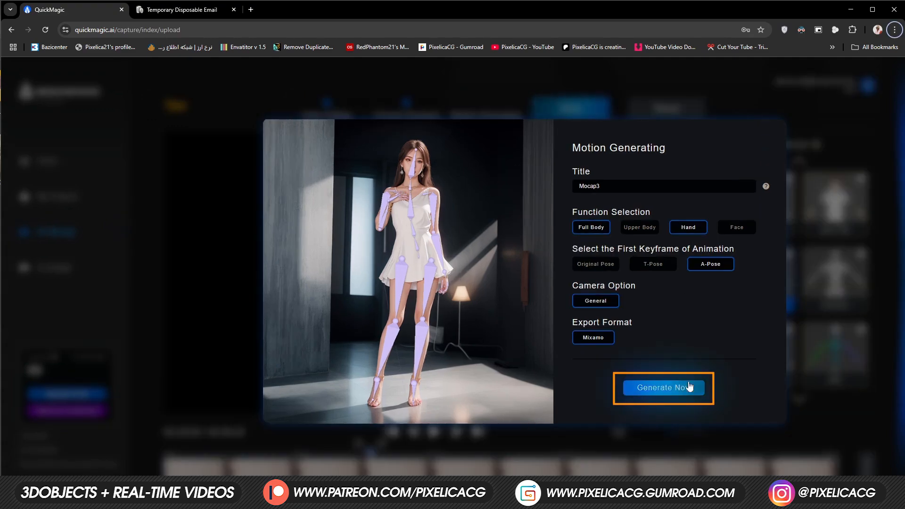
{"action": "left_click", "coordinate": [662, 387]}
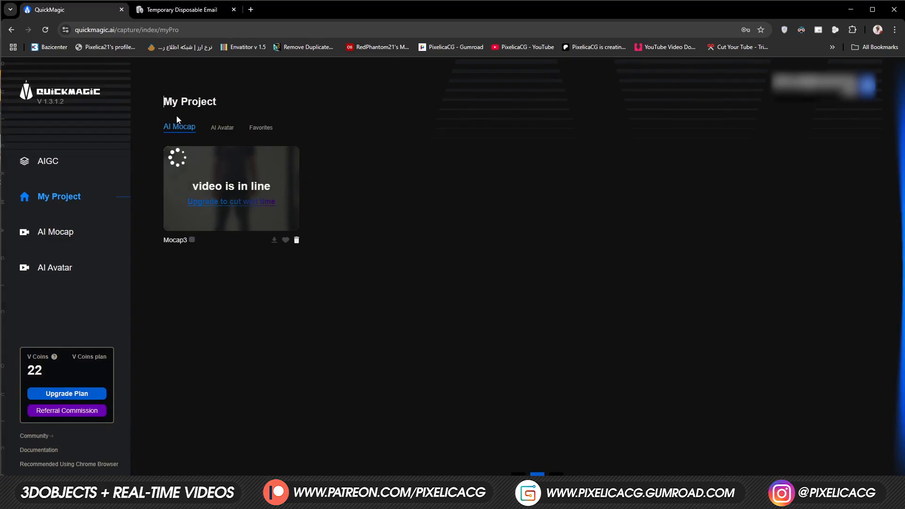
{"action": "mouse_move", "coordinate": [155, 130]}
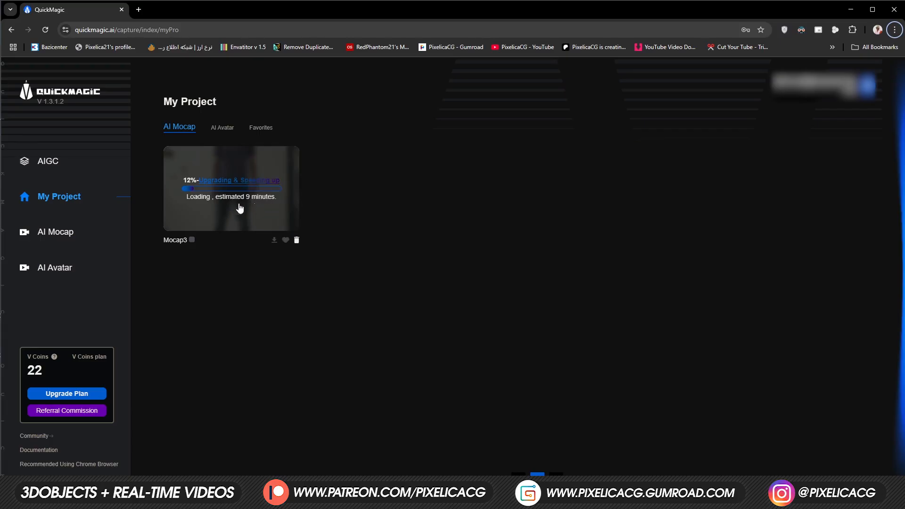
{"action": "mouse_move", "coordinate": [229, 304]}
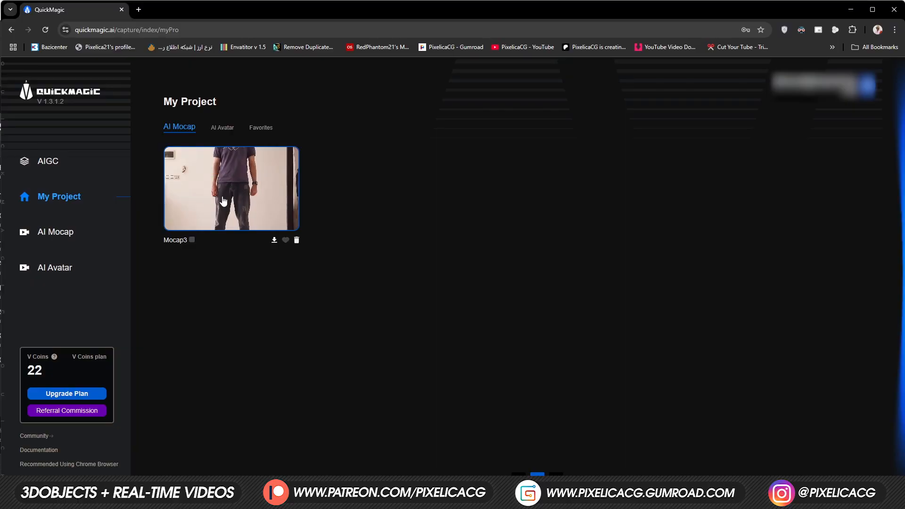
Open the finished Mocap3 result in the preview player.
{"action": "left_click", "coordinate": [231, 188]}
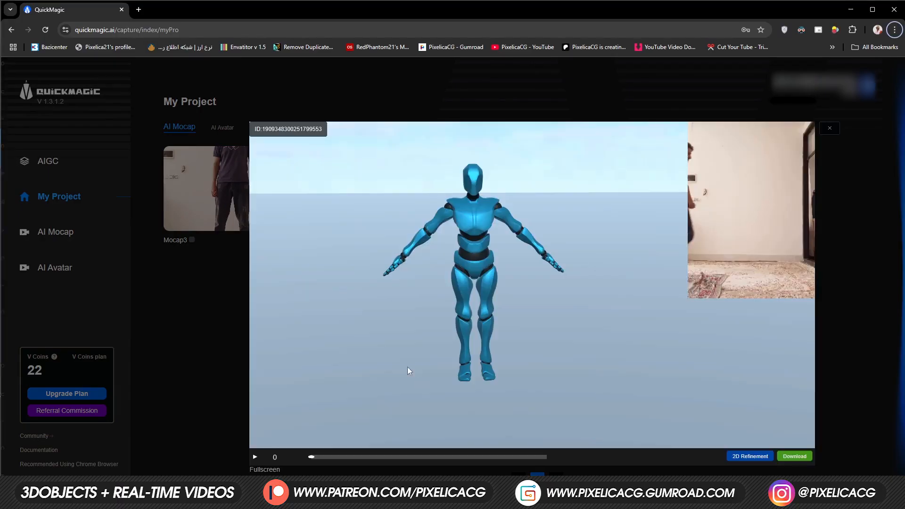
Play back the Mocap3 animation on the mannequin, then move to Mixamo's Characters page.
{"action": "left_click", "coordinate": [254, 456]}
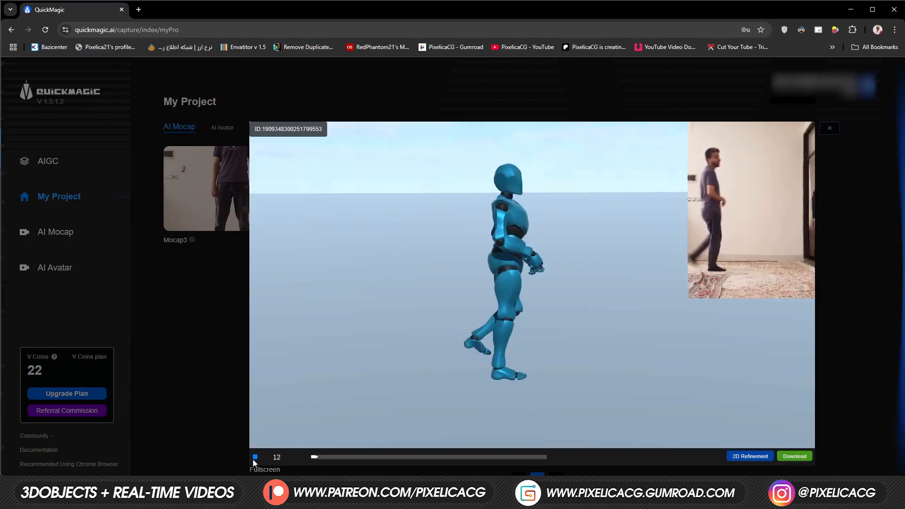
{"action": "left_click", "coordinate": [254, 456]}
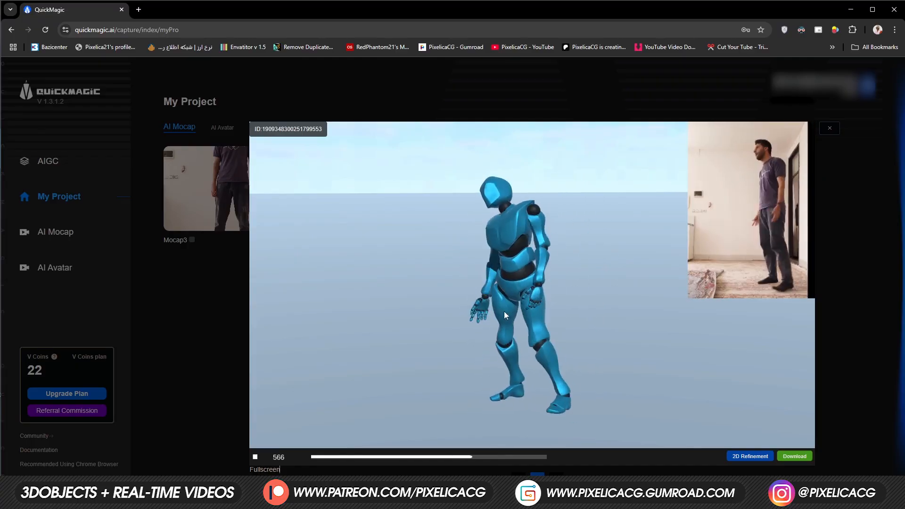
{"action": "left_click", "coordinate": [264, 469]}
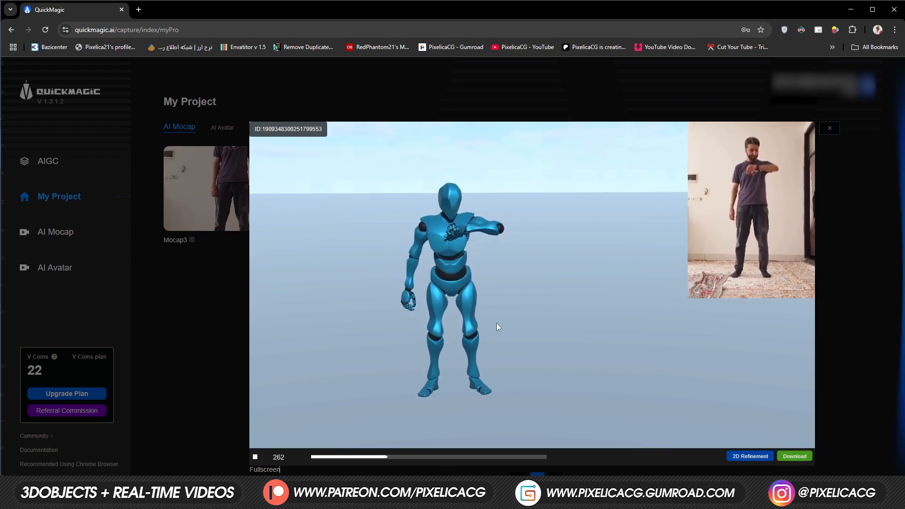
{"action": "left_click", "coordinate": [185, 9]}
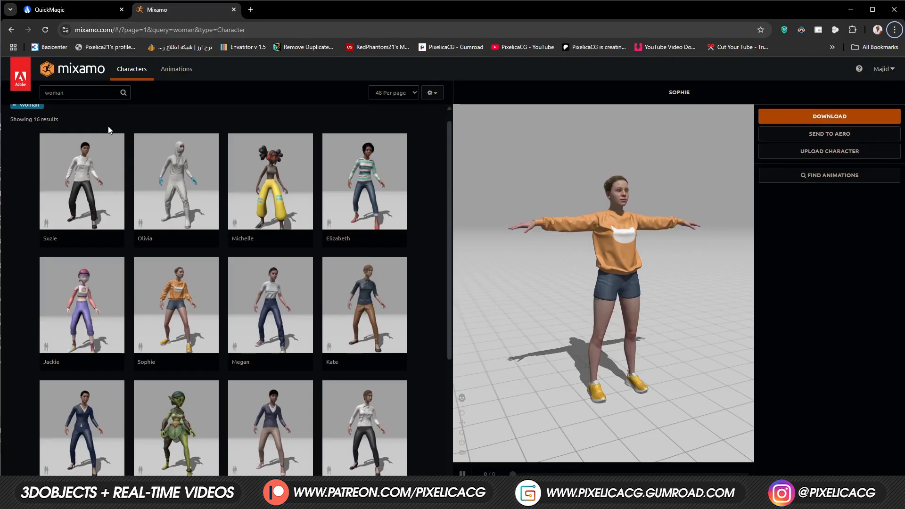
Download Erika Archer from Mixamo as FBX Binary in T-pose.
{"action": "scroll", "scroll_direction": "down", "scroll_amount": 3}
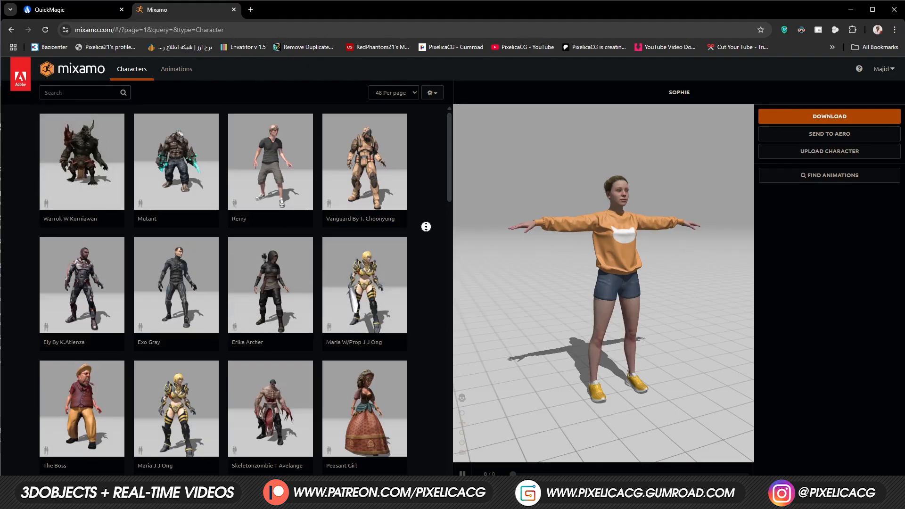
{"action": "scroll", "scroll_direction": "down", "scroll_amount": 3}
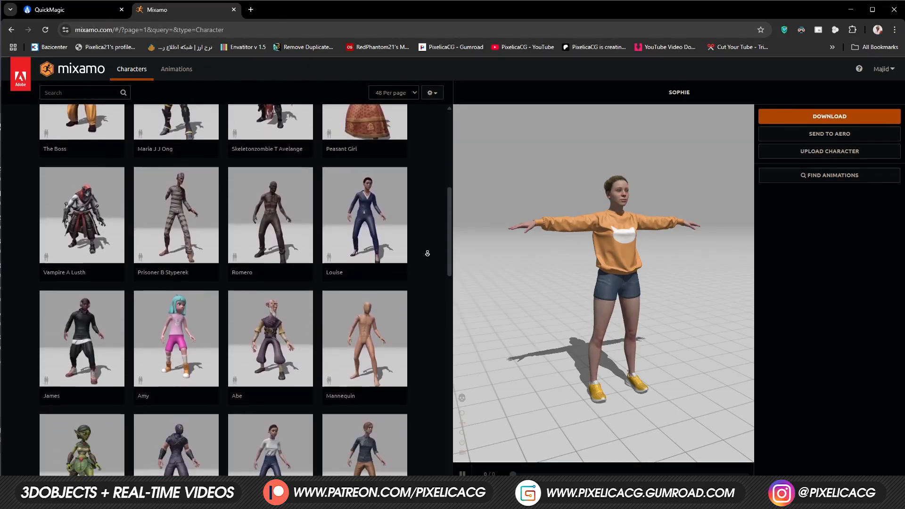
{"action": "left_click", "coordinate": [829, 116]}
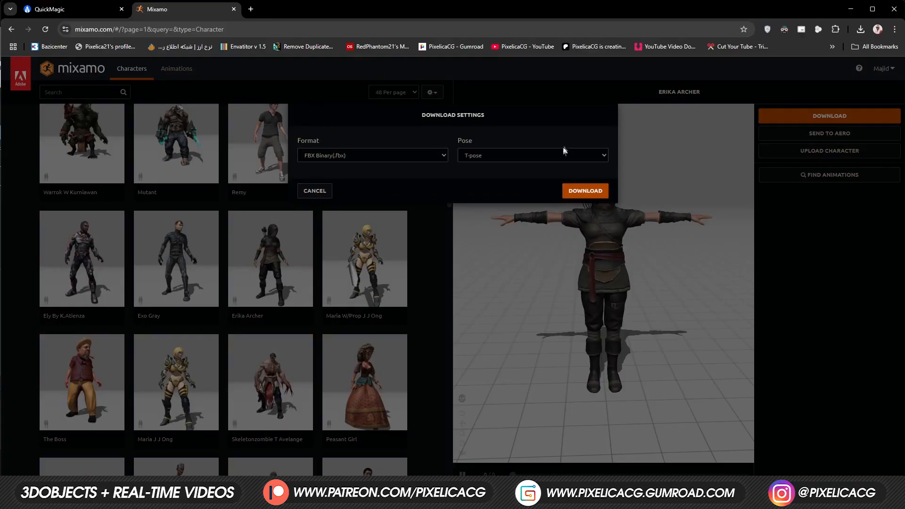
{"action": "left_click", "coordinate": [584, 190]}
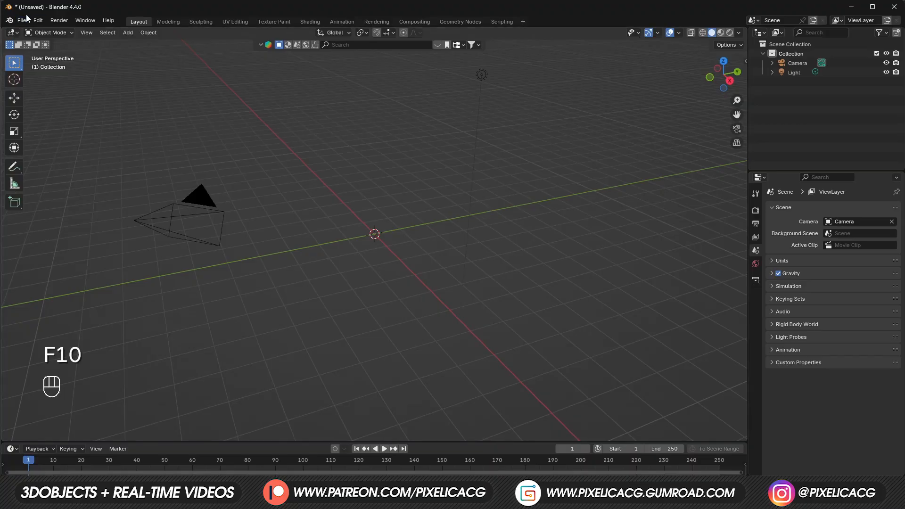
Import Mocap3_Mixamo.fbx and play the blue mannequin's captured animation.
{"action": "left_click", "coordinate": [21, 20]}
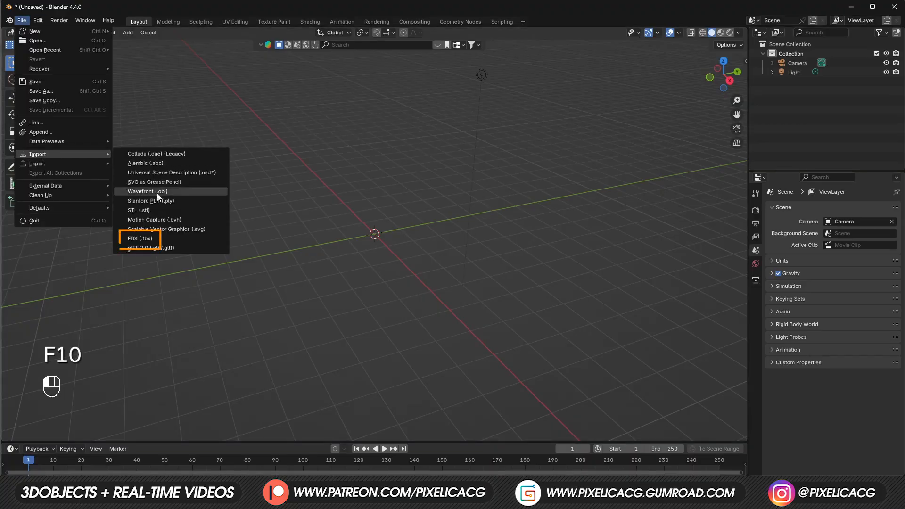
{"action": "left_click", "coordinate": [139, 237]}
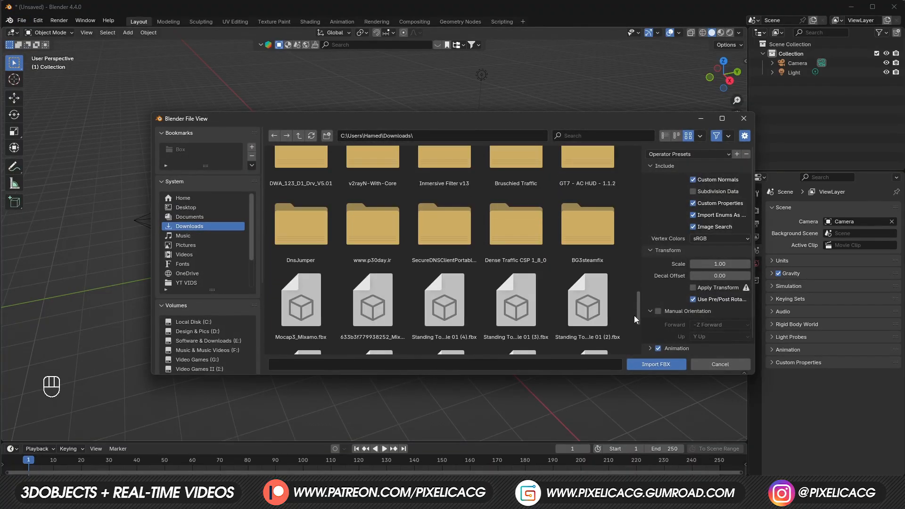
{"action": "left_click", "coordinate": [655, 364]}
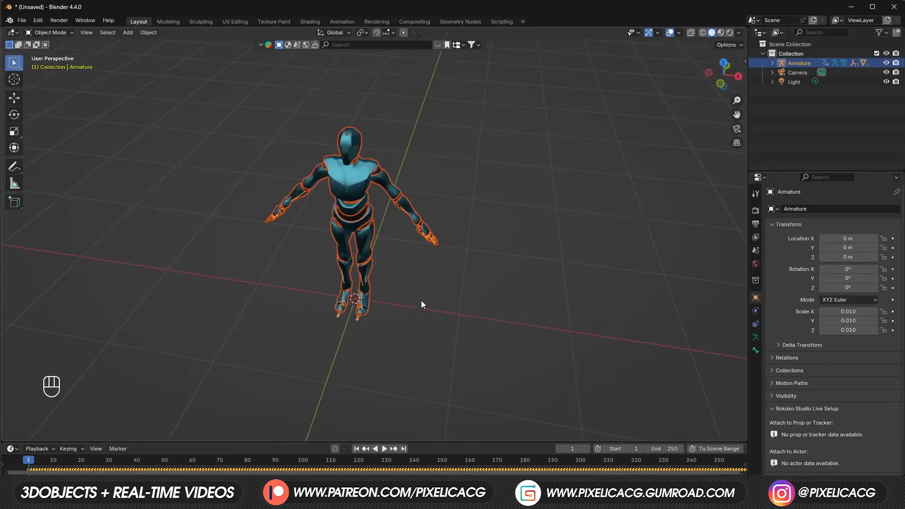
{"action": "key", "text": "space"}
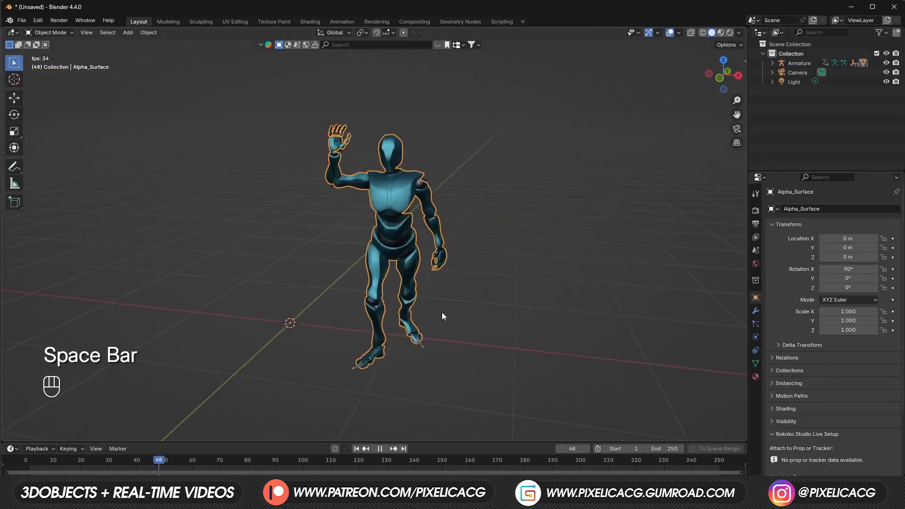
{"action": "key", "text": "space"}
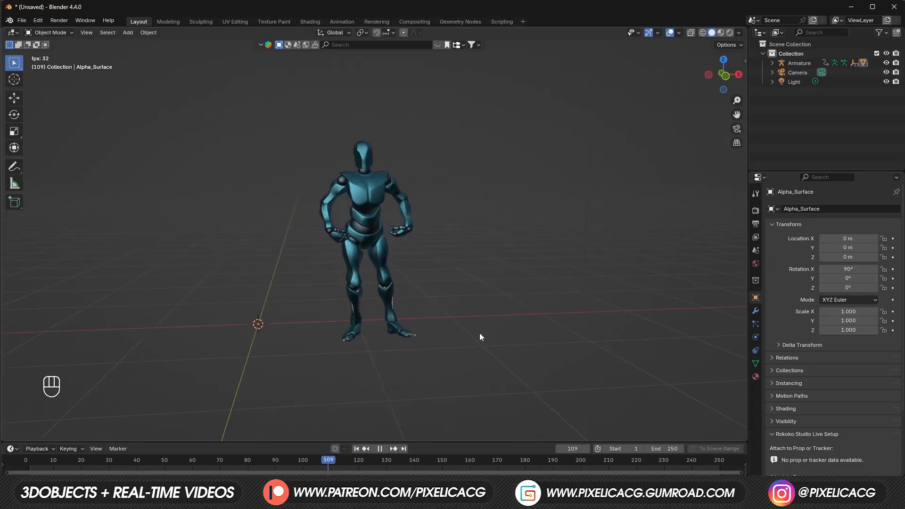
{"action": "left_click", "coordinate": [21, 20]}
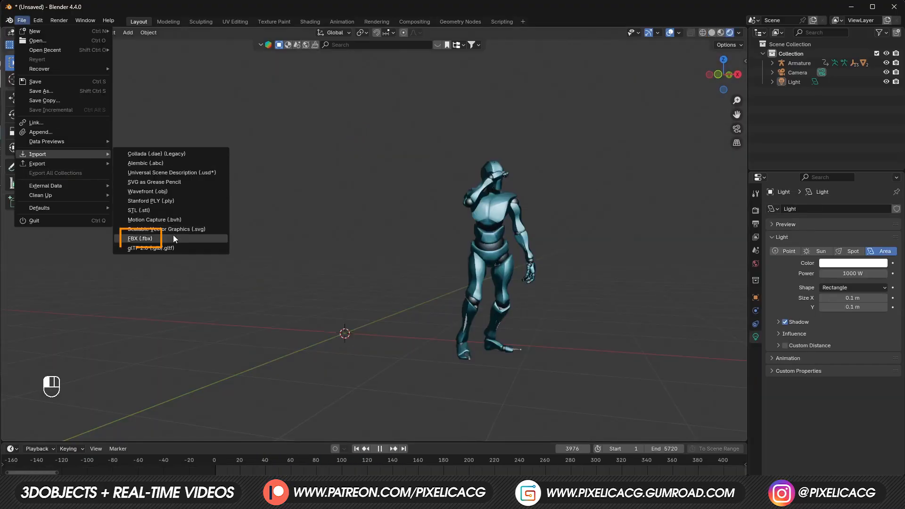
Import the Erika Archer FBX beside the mannequin and copy the mannequin's keyframes.
{"action": "left_click", "coordinate": [139, 238]}
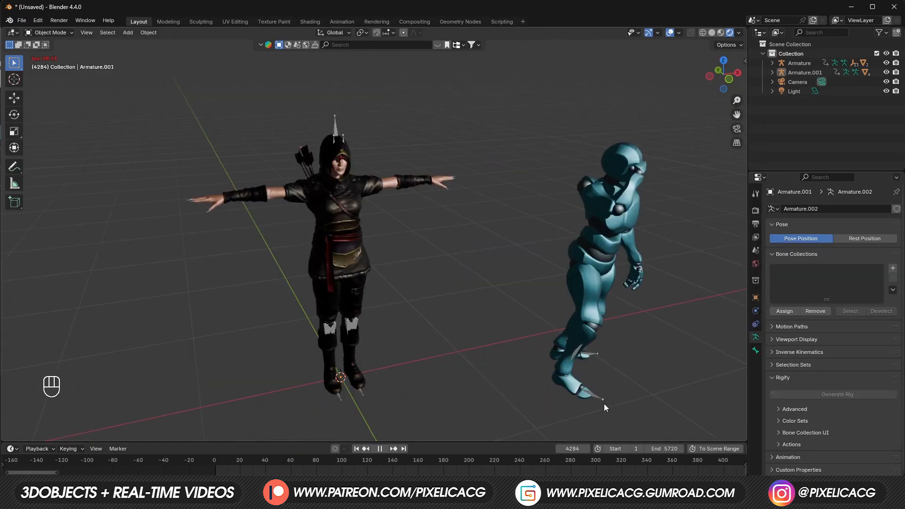
{"action": "key", "text": "ctrl+c"}
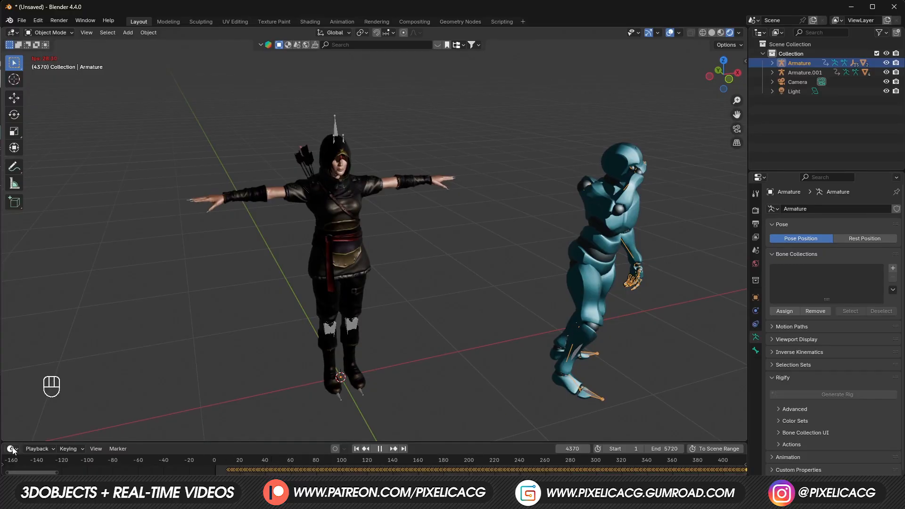
{"action": "key", "text": "space"}
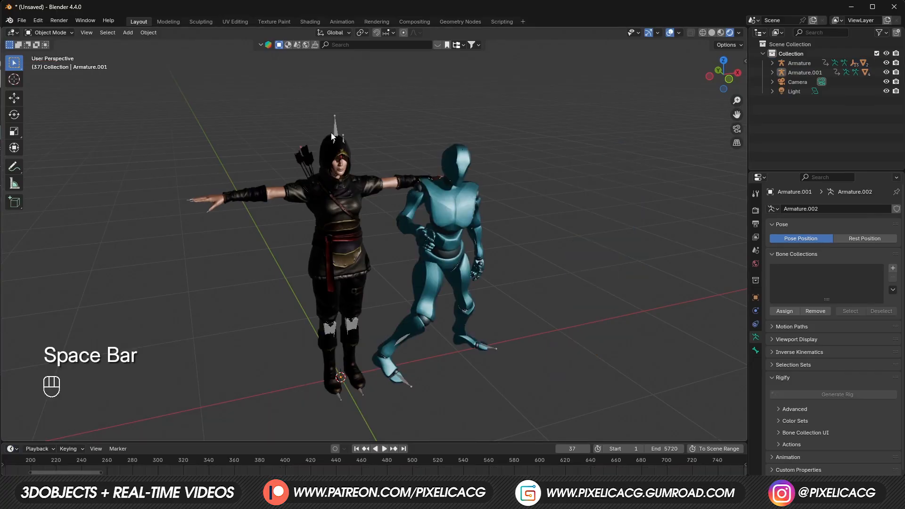
Paste the mannequin's mocap keyframes onto the Erika Archer rig at the start frame.
{"action": "key", "text": "space"}
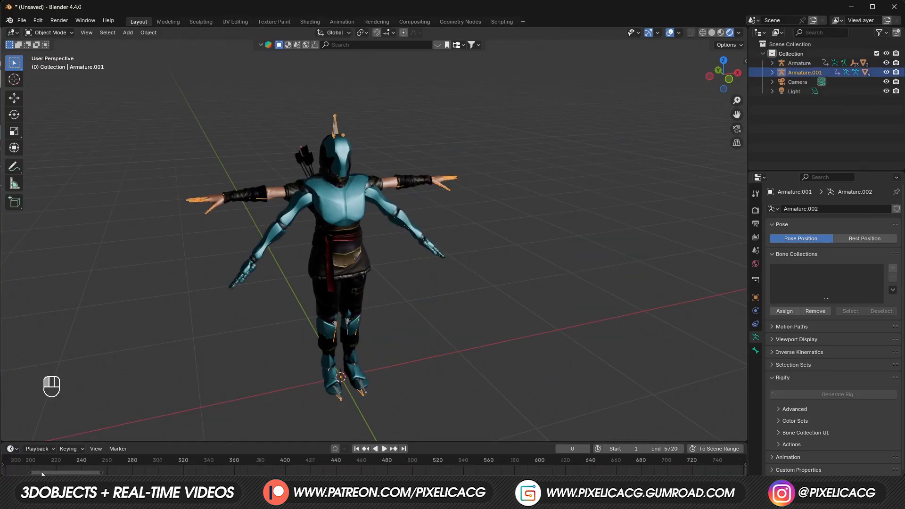
{"action": "left_click", "coordinate": [383, 449]}
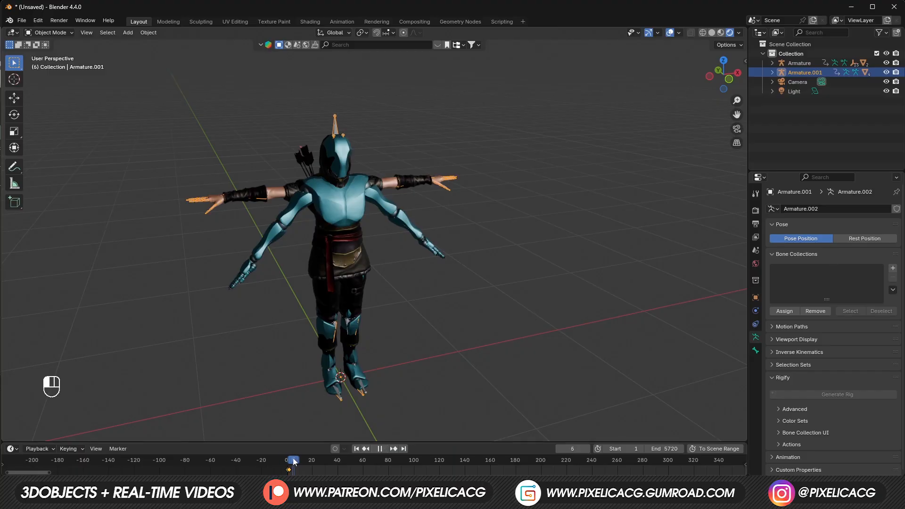
{"action": "key", "text": "ctrl+v"}
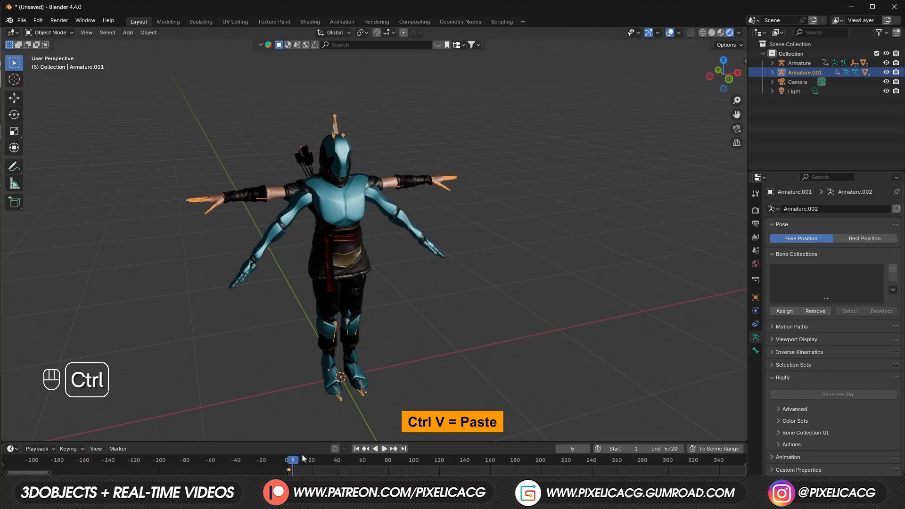
{"action": "key", "text": "ctrl+v"}
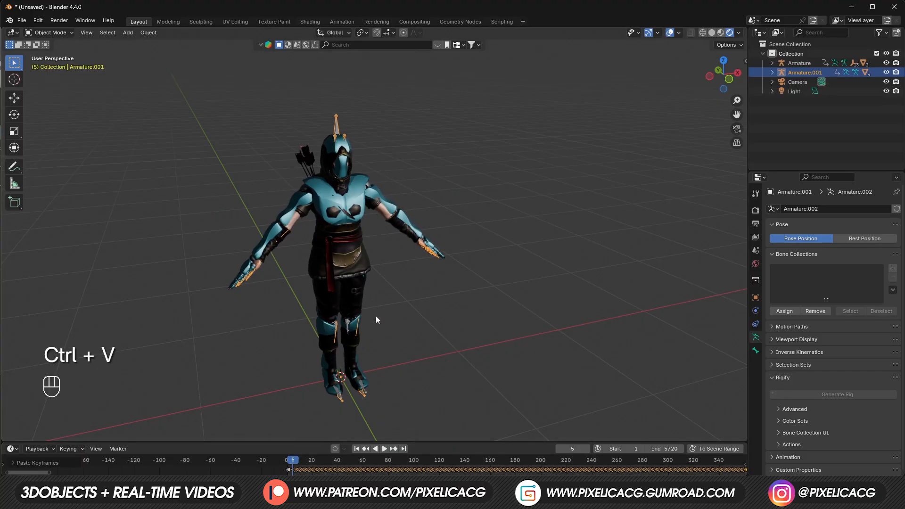
{"action": "key", "text": "space"}
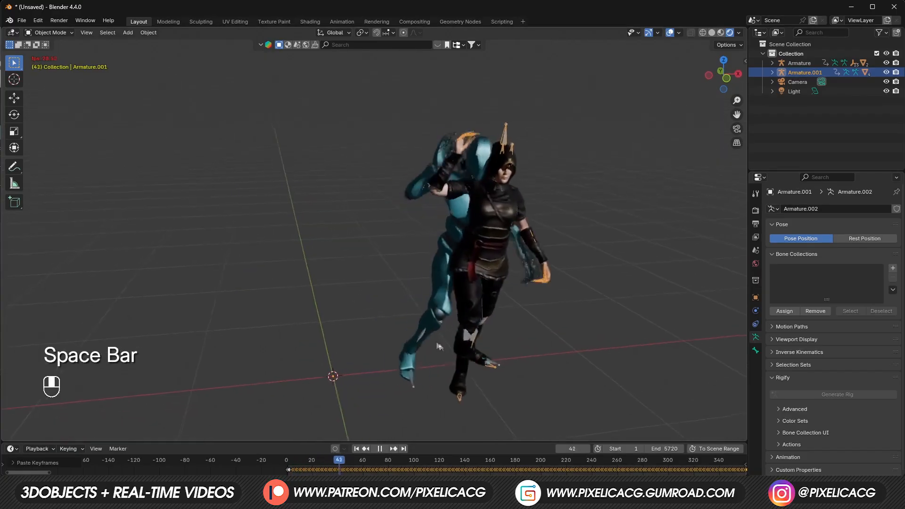
Hide the mannequin parts so the animated archer plays alone.
{"action": "key", "text": "space"}
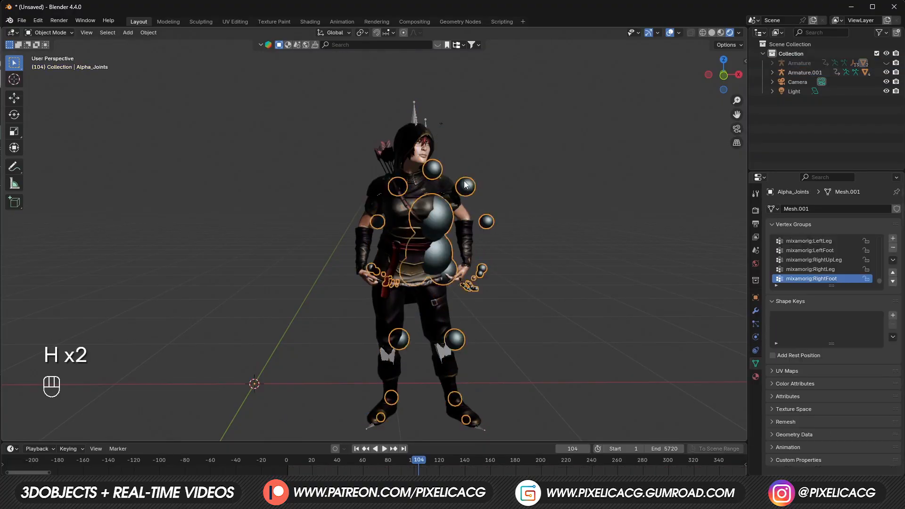
{"action": "key", "text": "space"}
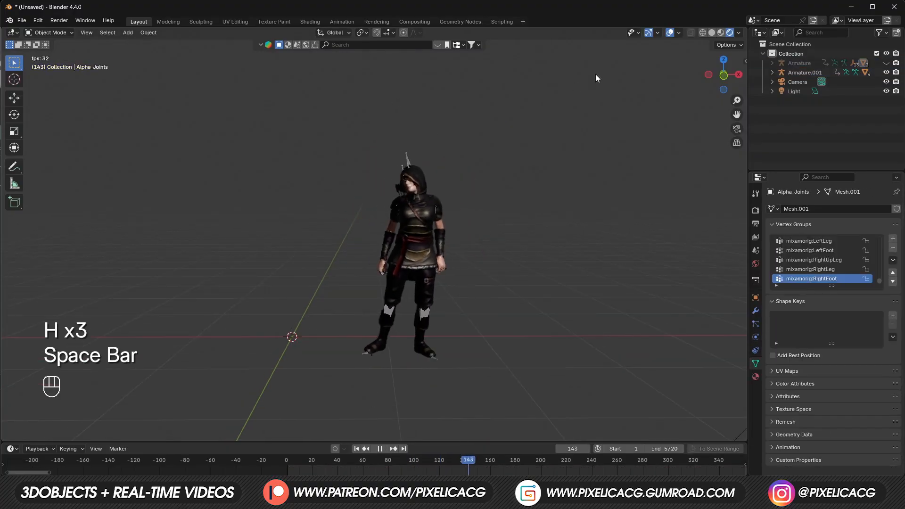
{"action": "key", "text": "space"}
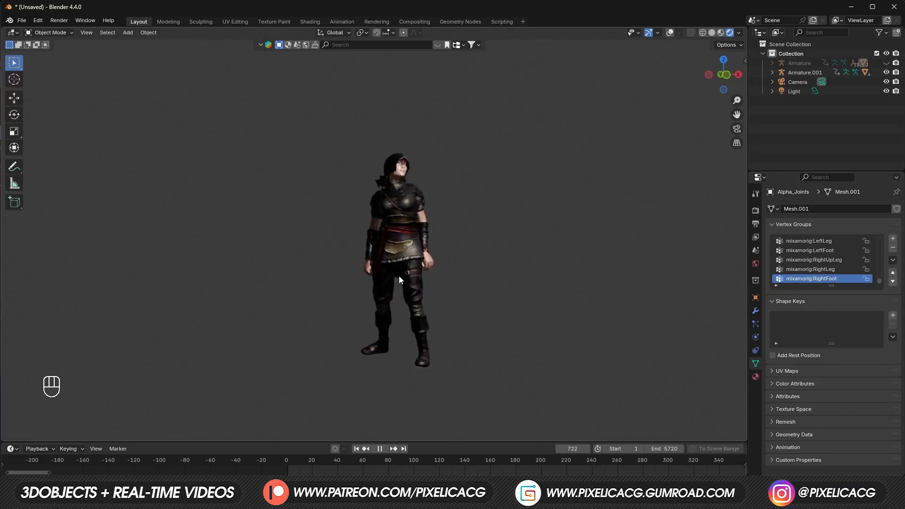
{"action": "key", "text": "space"}
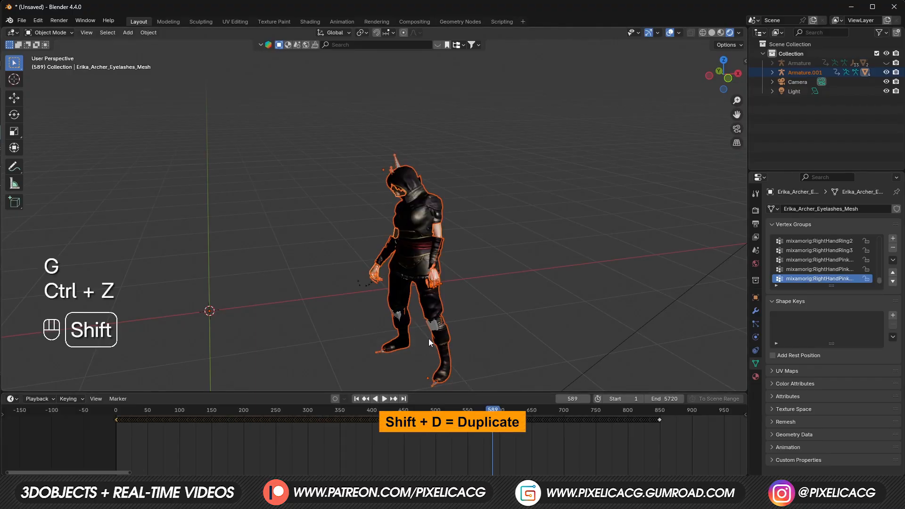
Duplicate the archer, delete unwanted keyframes and slide the copy's animation to frame 0.
{"action": "key", "text": "shift+d"}
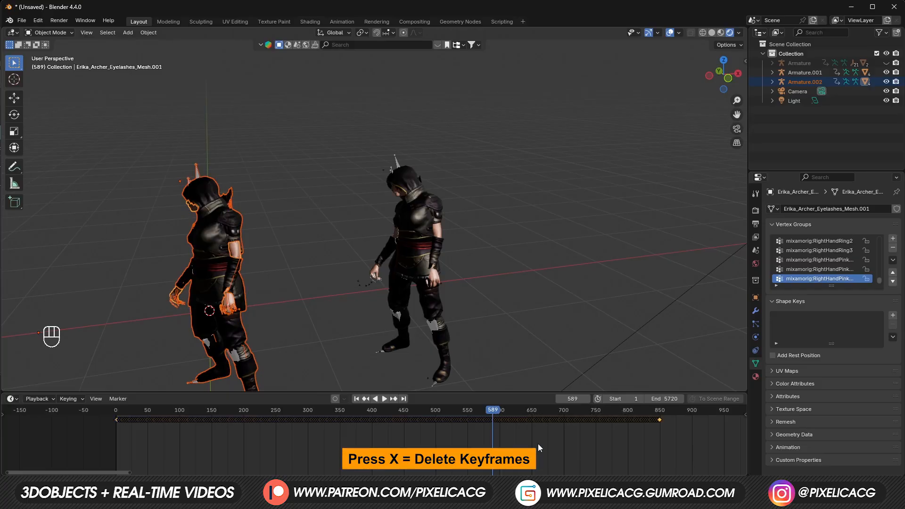
{"action": "key", "text": "x"}
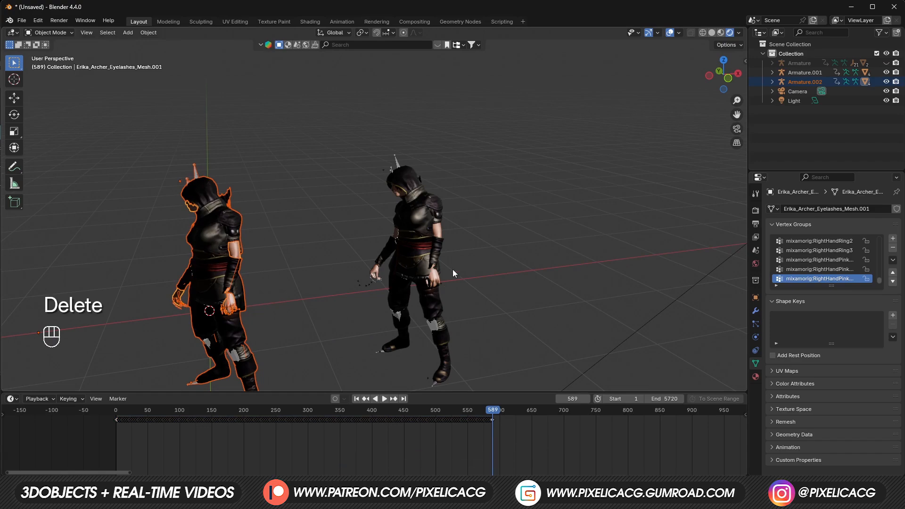
{"action": "mouse_move", "coordinate": [478, 350]}
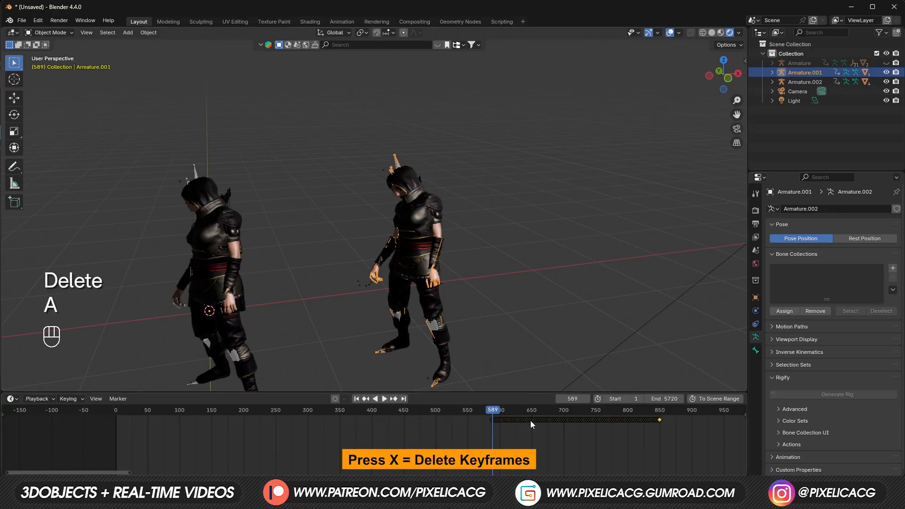
{"action": "key", "text": "g"}
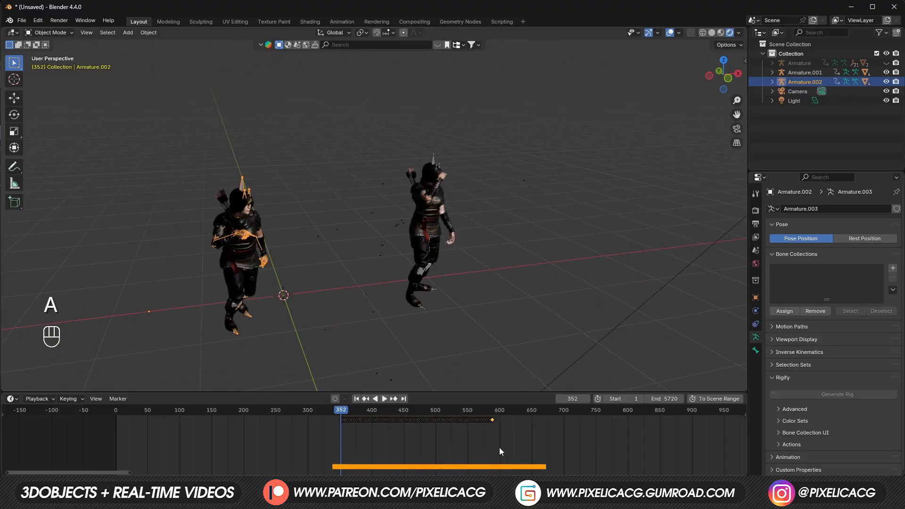
{"action": "key", "text": "g"}
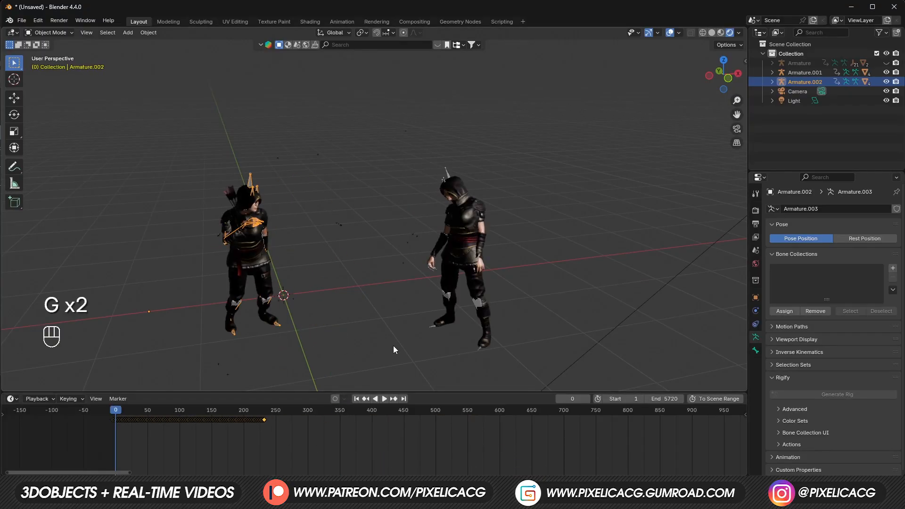
{"action": "key", "text": "space"}
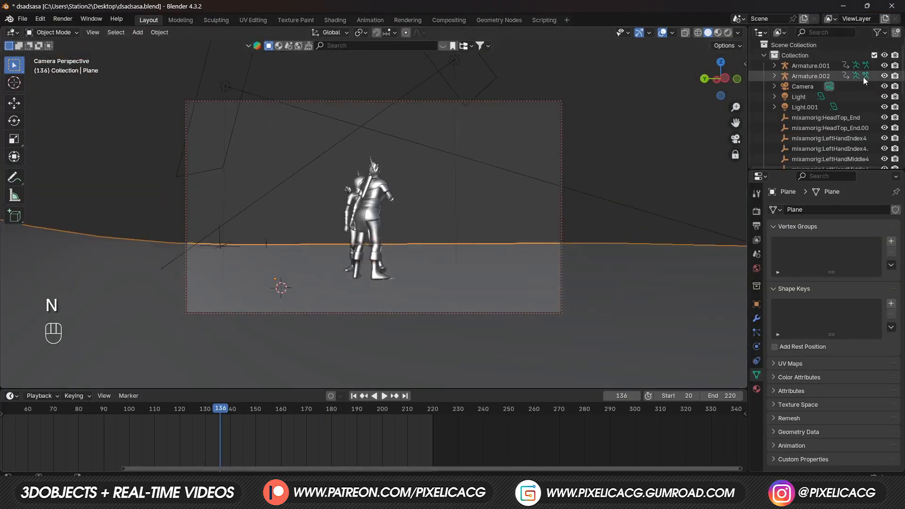
Give the scene camera an 87 mm focal length and preview the animation through Camera80.
{"action": "left_click", "coordinate": [800, 86]}
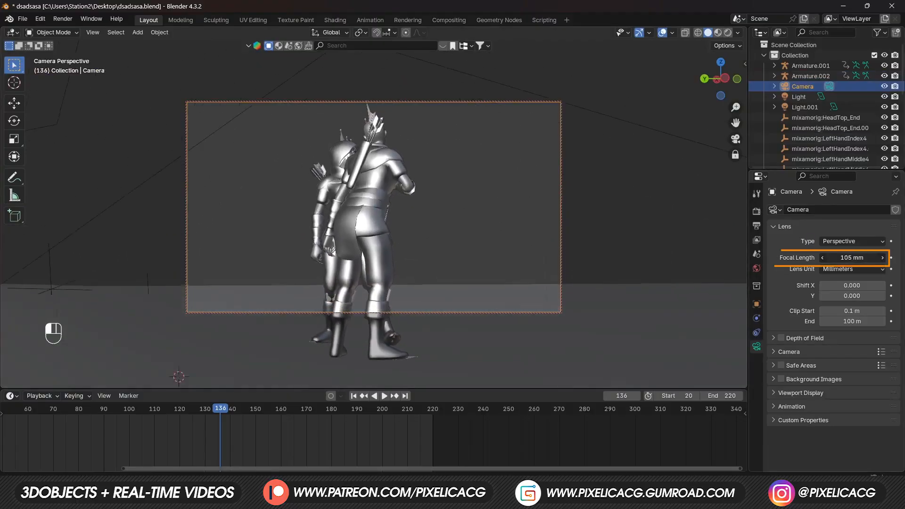
{"action": "key", "text": "space"}
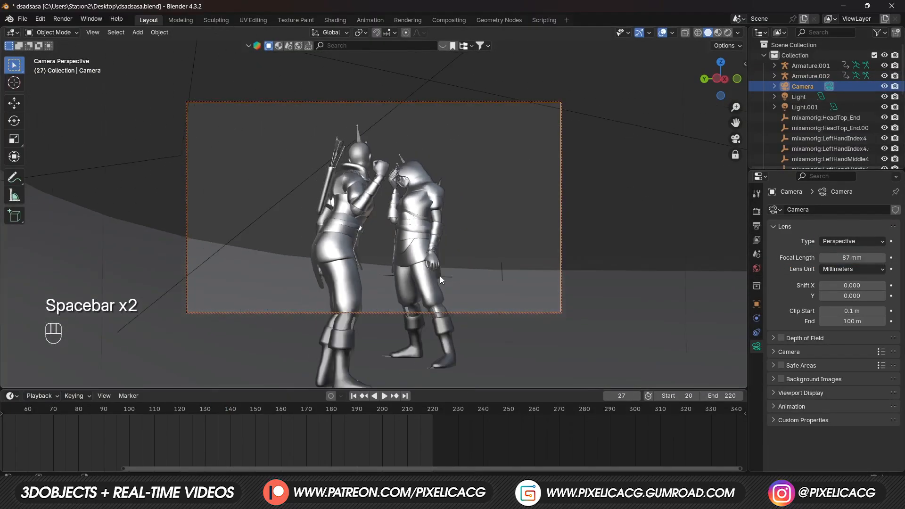
{"action": "key", "text": "space"}
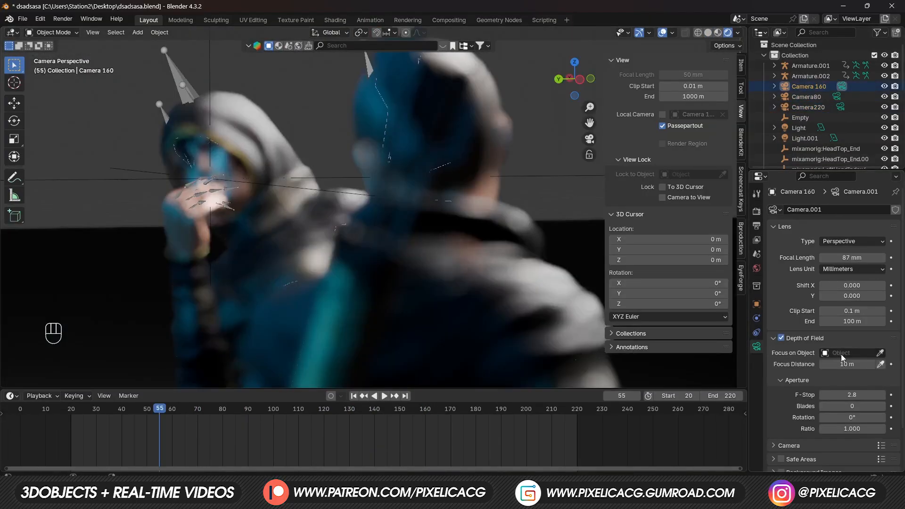
{"action": "key", "text": "space"}
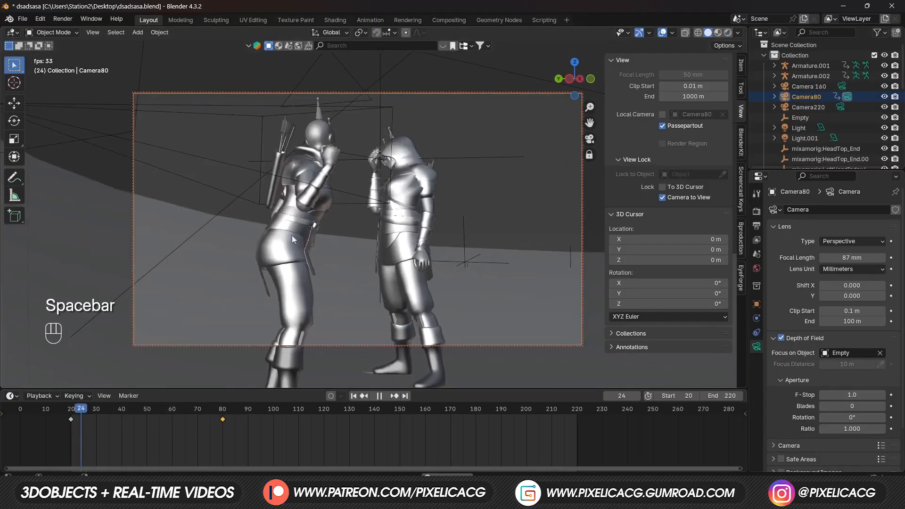
{"action": "key", "text": "space"}
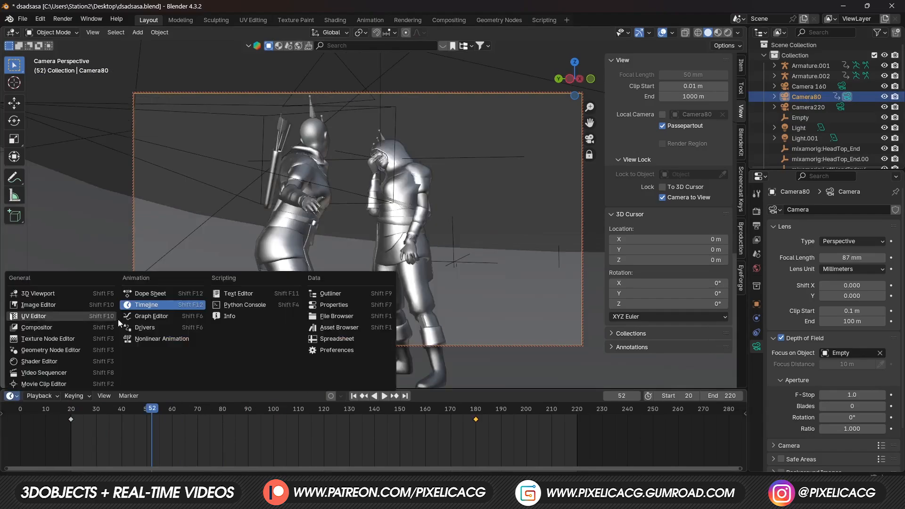
Switch the bottom area to the Graph Editor to add a Noise modifier for camera shake.
{"action": "left_click", "coordinate": [151, 315]}
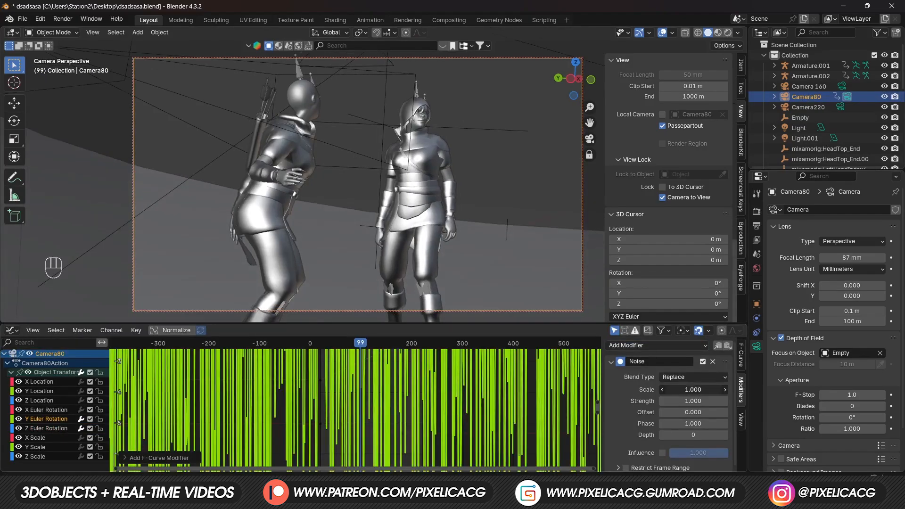
{"action": "key", "text": "space"}
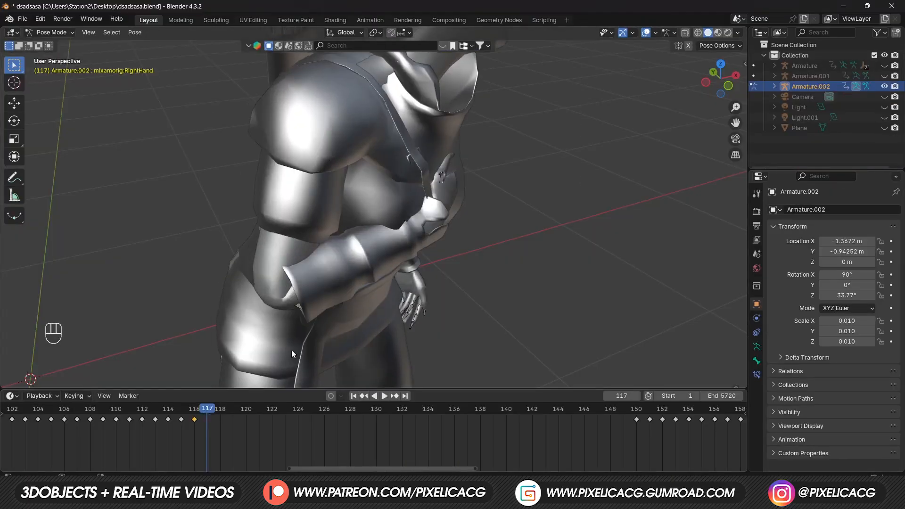
Select the RightForeArm bone and rotate it to correct the hand pose.
{"action": "left_click", "coordinate": [385, 395]}
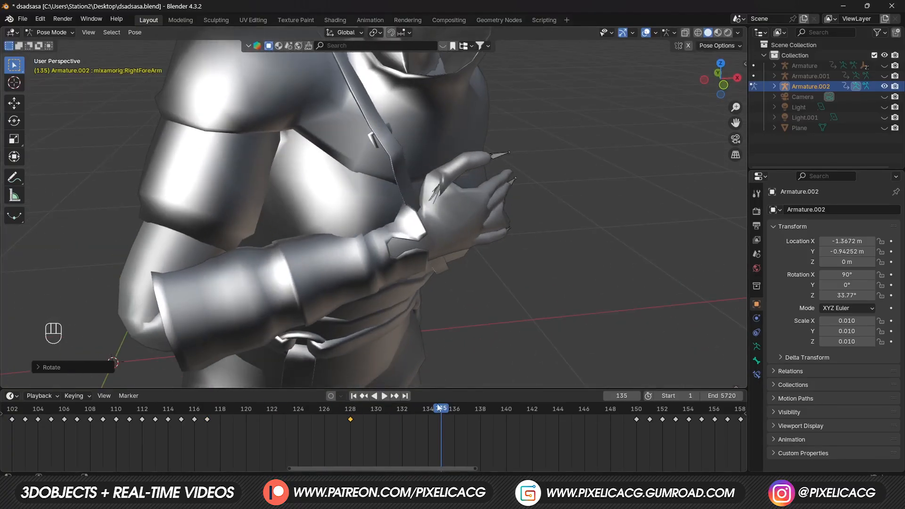
{"action": "left_click", "coordinate": [395, 395]}
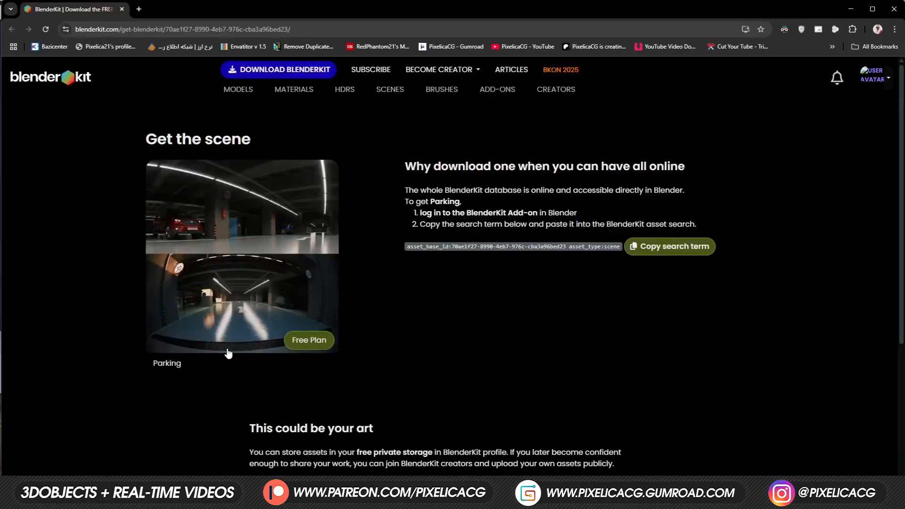
{"action": "mouse_move", "coordinate": [598, 324]}
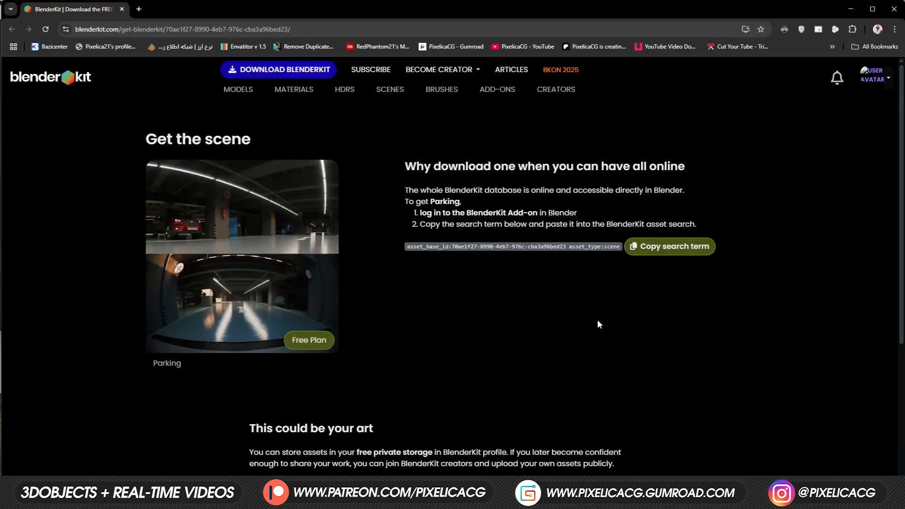
{"action": "mouse_move", "coordinate": [405, 219]}
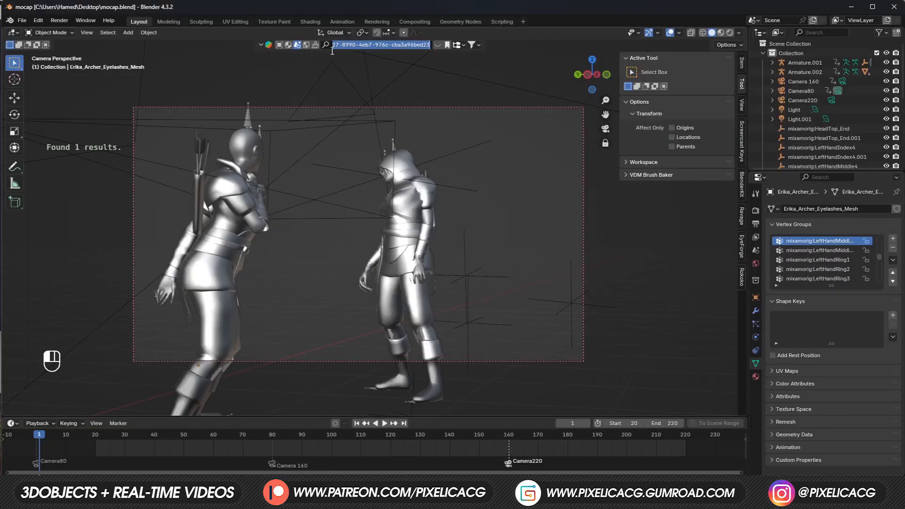
Search BlenderKit for the Parking scene and confirm downloading and appending it.
{"action": "key", "text": "Return"}
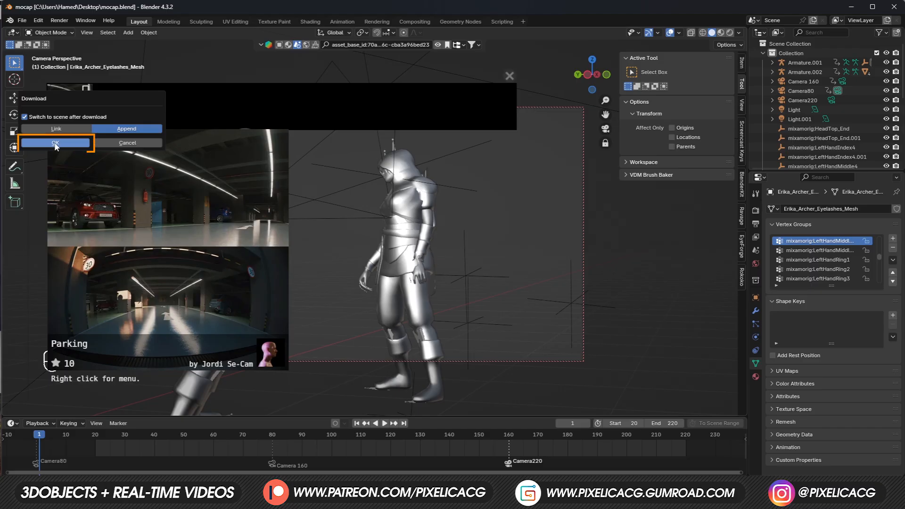
{"action": "left_click", "coordinate": [54, 142]}
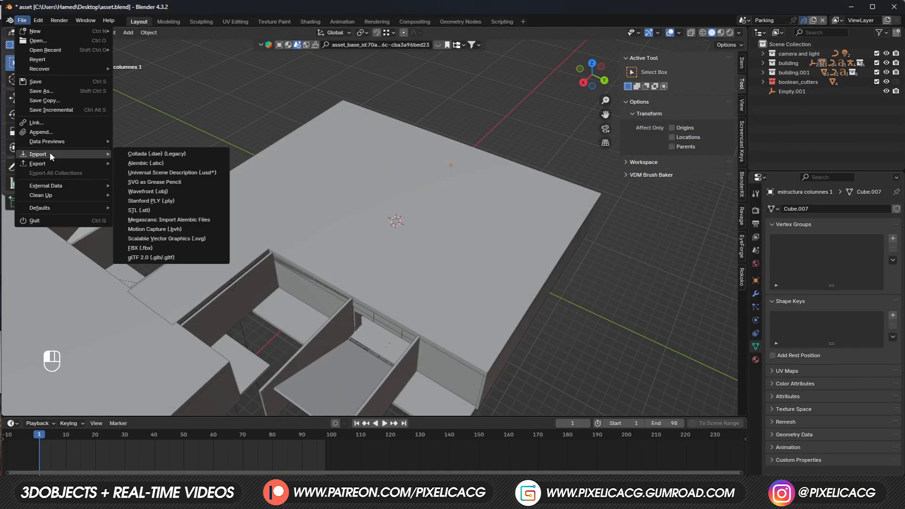
Append the Collection from mocap.blend into the Parking scene.
{"action": "left_click", "coordinate": [40, 132]}
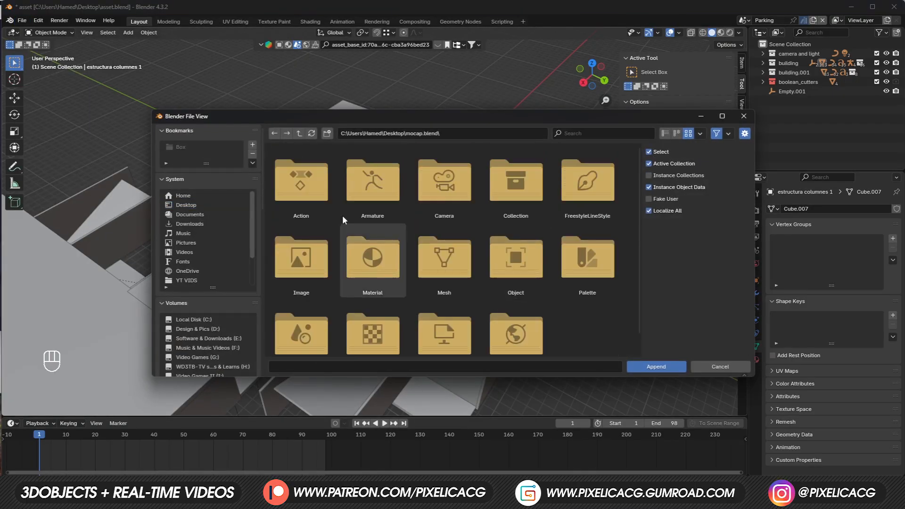
{"action": "double_click", "coordinate": [514, 181]}
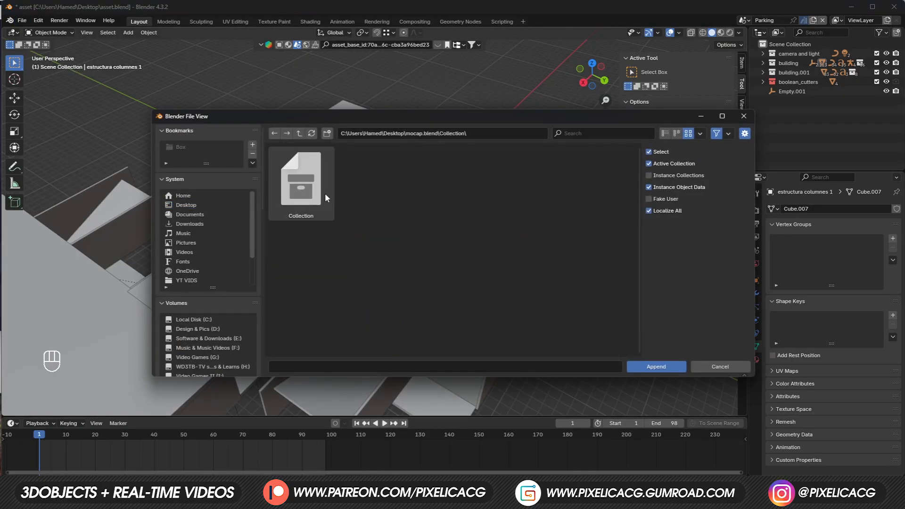
{"action": "left_click", "coordinate": [655, 367]}
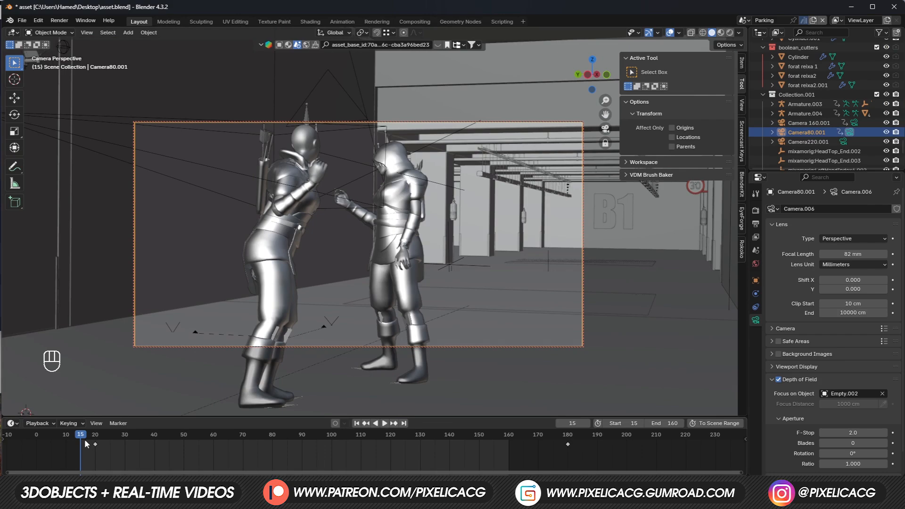
{"action": "mouse_move", "coordinate": [85, 442]}
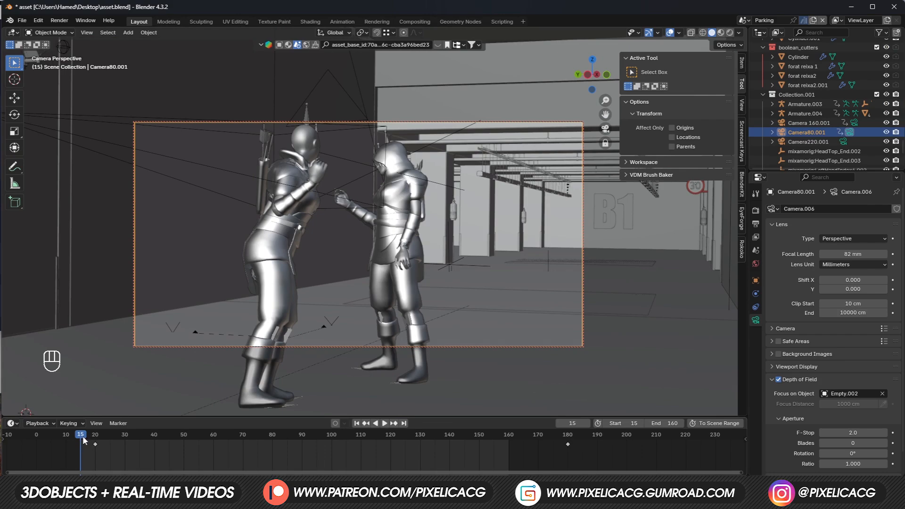
Bind Camera80.001, Camera 160.001 and Camera220.001 to markers at frames 15, 80 and 160.
{"action": "key", "text": "ctrl+b"}
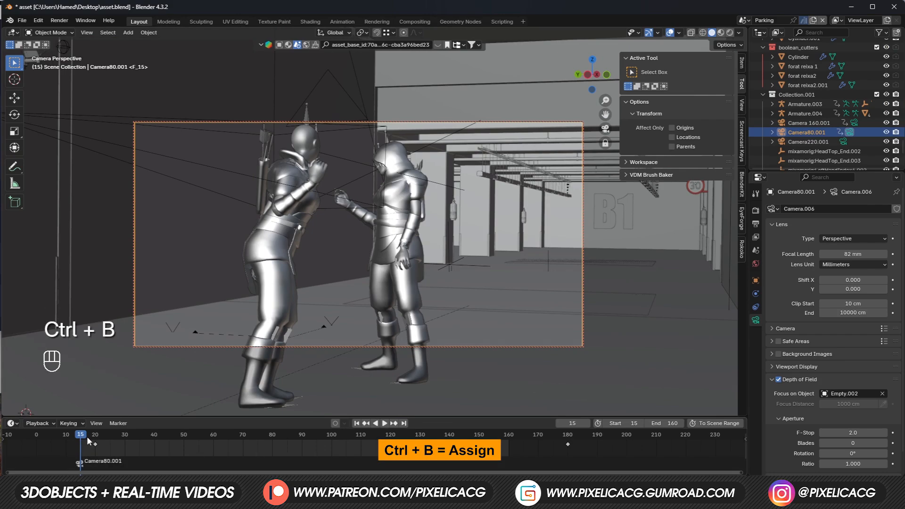
{"action": "left_click", "coordinate": [384, 423]}
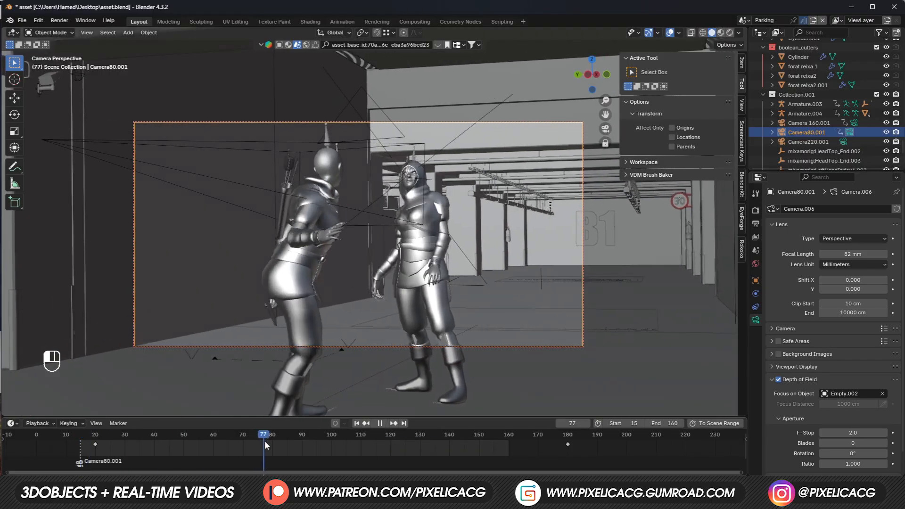
{"action": "left_click", "coordinate": [271, 433]}
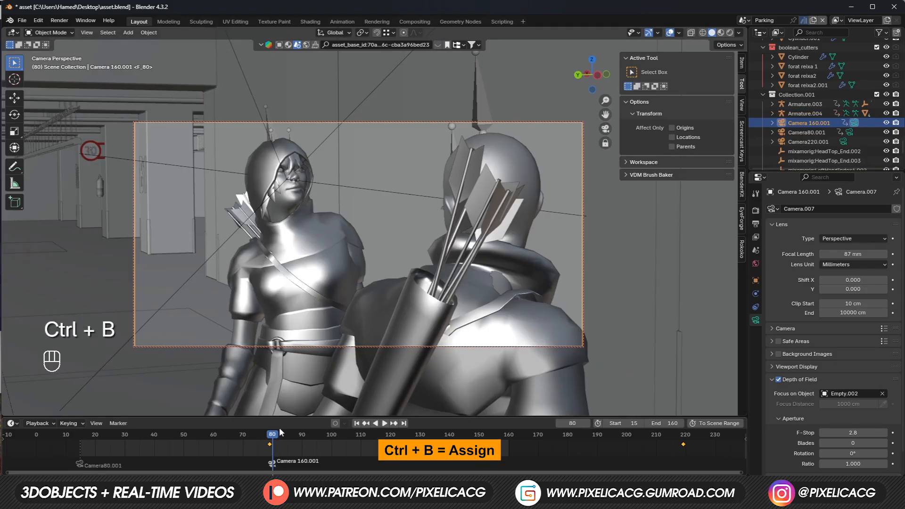
{"action": "left_click", "coordinate": [384, 423]}
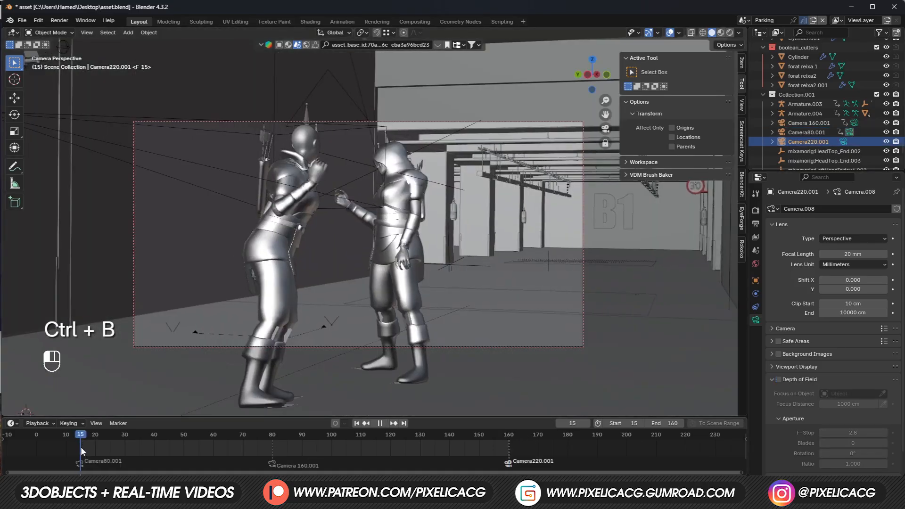
Play back the animation to check the camera cuts.
{"action": "key", "text": "space"}
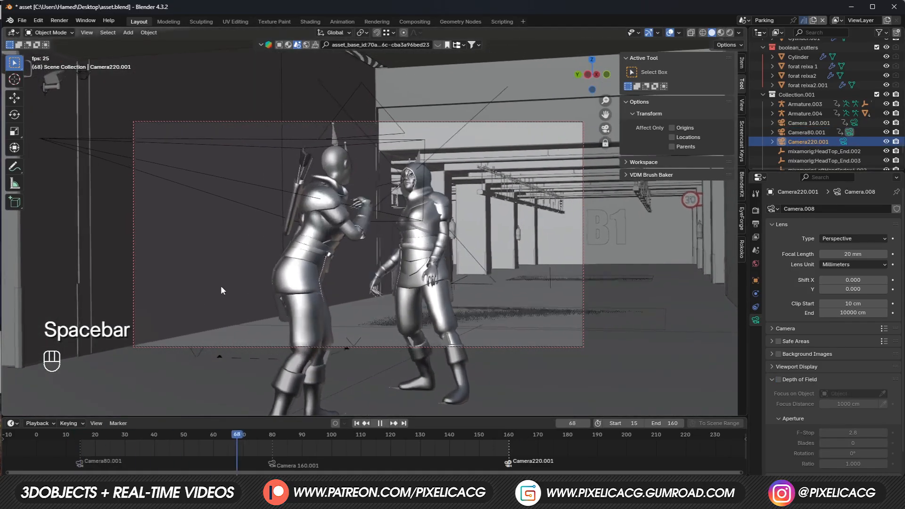
{"action": "key", "text": "space"}
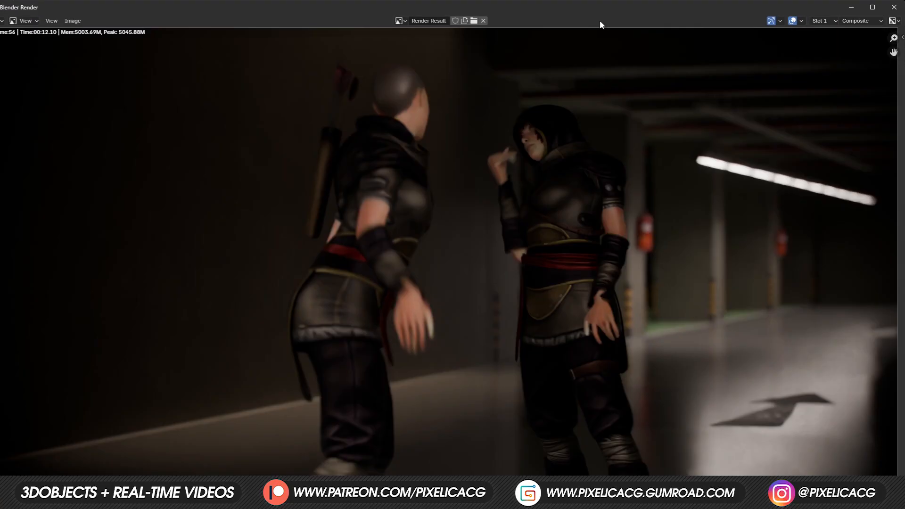
Close the Render Result and switch to the Compositing workspace.
{"action": "left_click", "coordinate": [484, 20]}
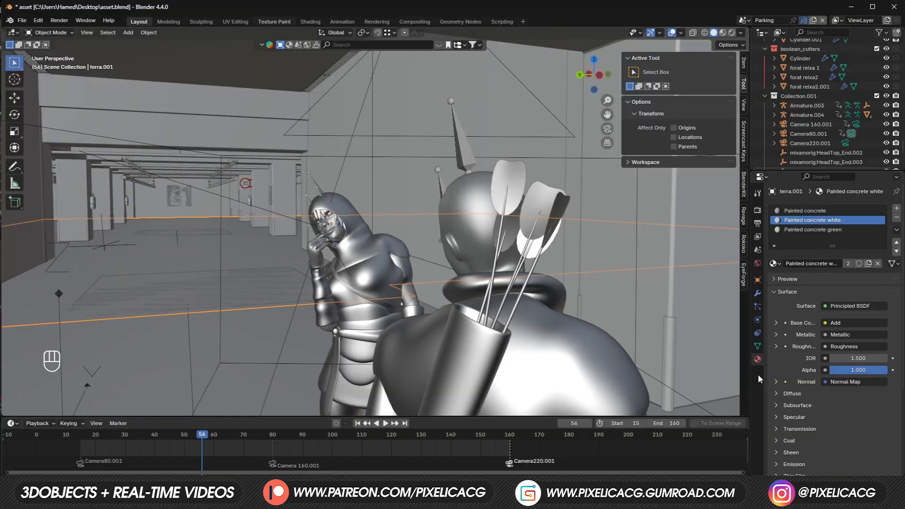
{"action": "left_click", "coordinate": [274, 22]}
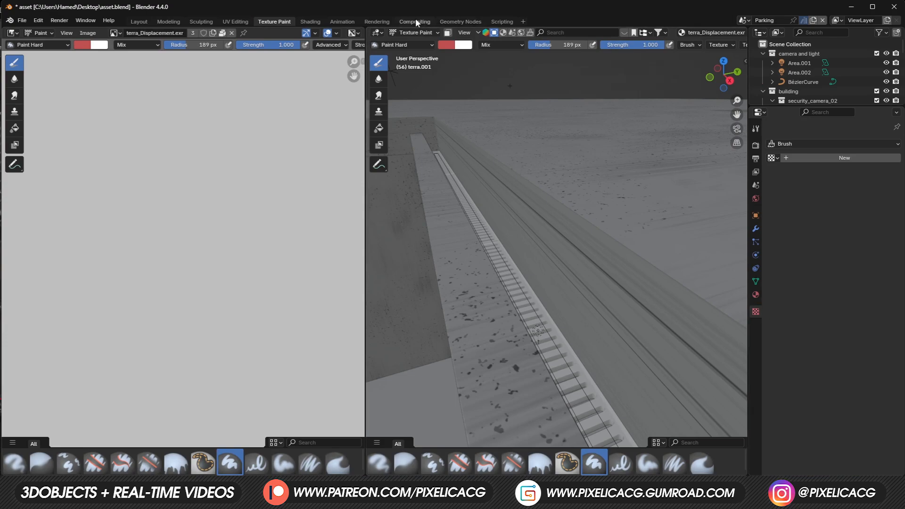
{"action": "left_click", "coordinate": [413, 21]}
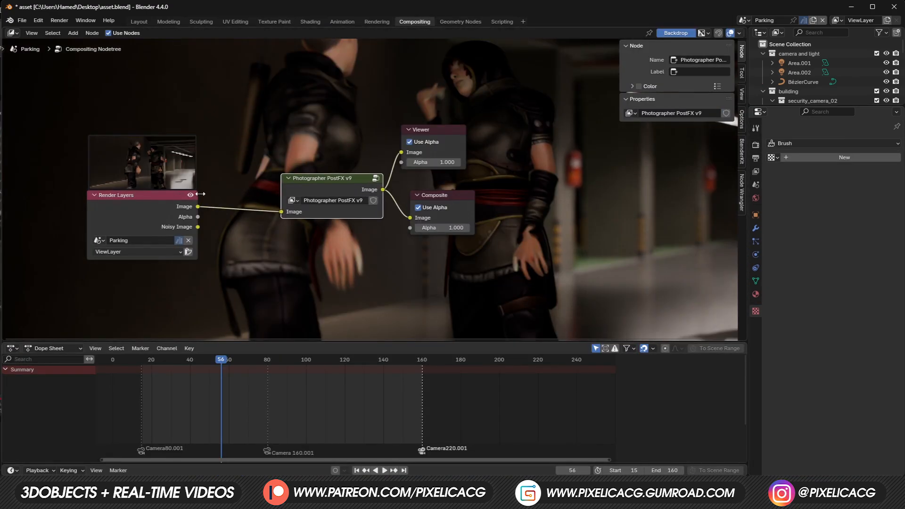
Add a Texture node set to Distorted Noise in the compositor.
{"action": "type", "text": "tex"}
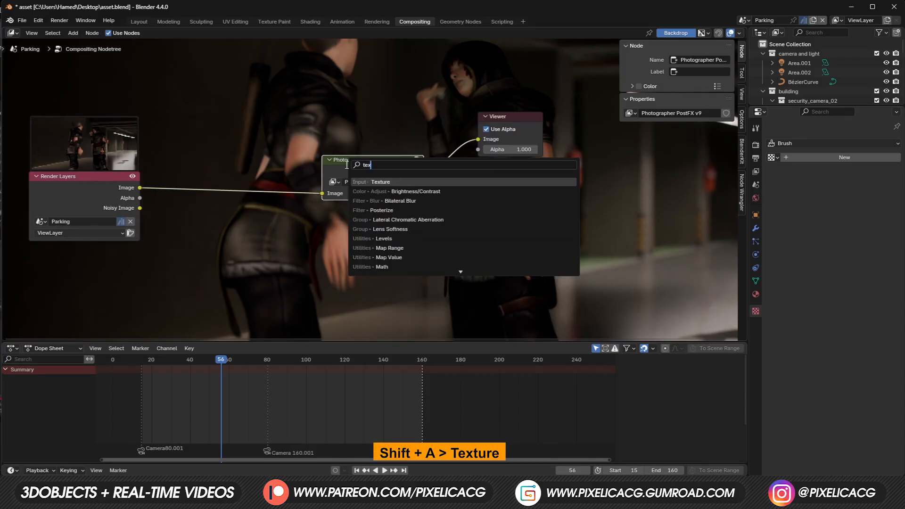
{"action": "left_click", "coordinate": [380, 182]}
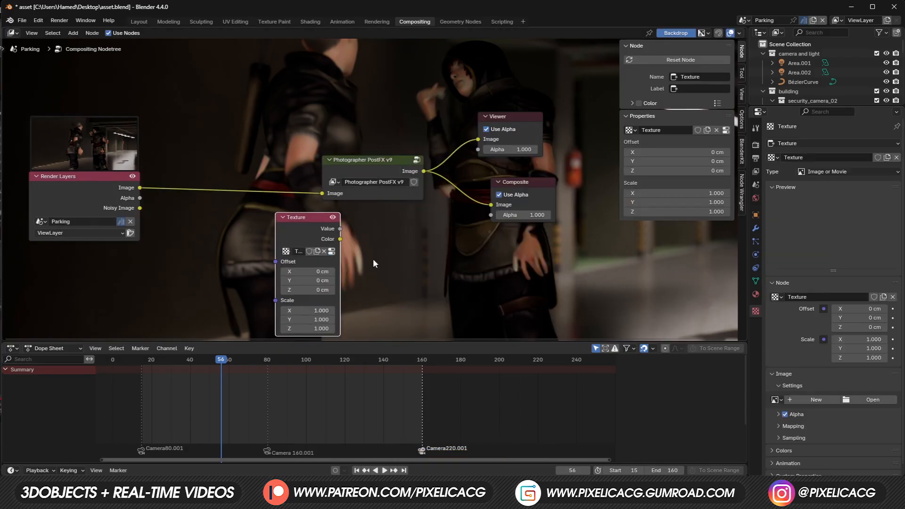
{"action": "left_click", "coordinate": [845, 172]}
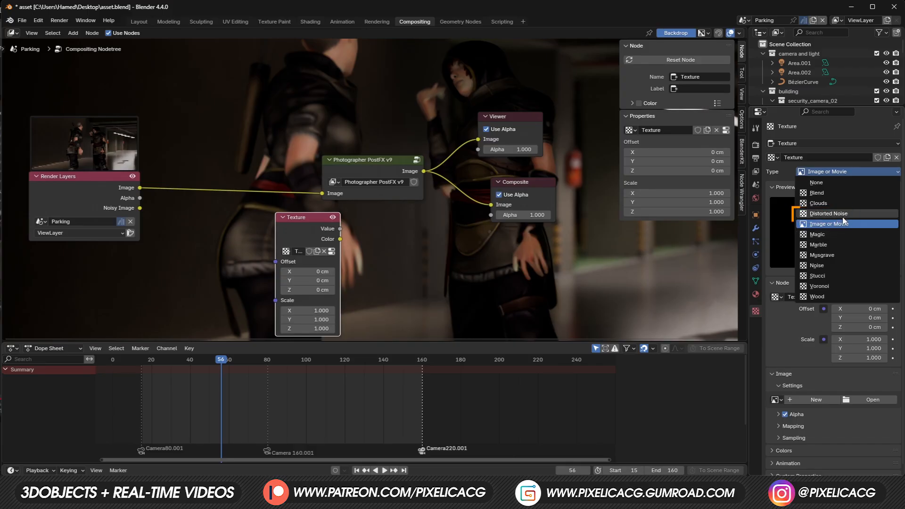
{"action": "left_click", "coordinate": [828, 213]}
{"action": "type", "text": "mix"}
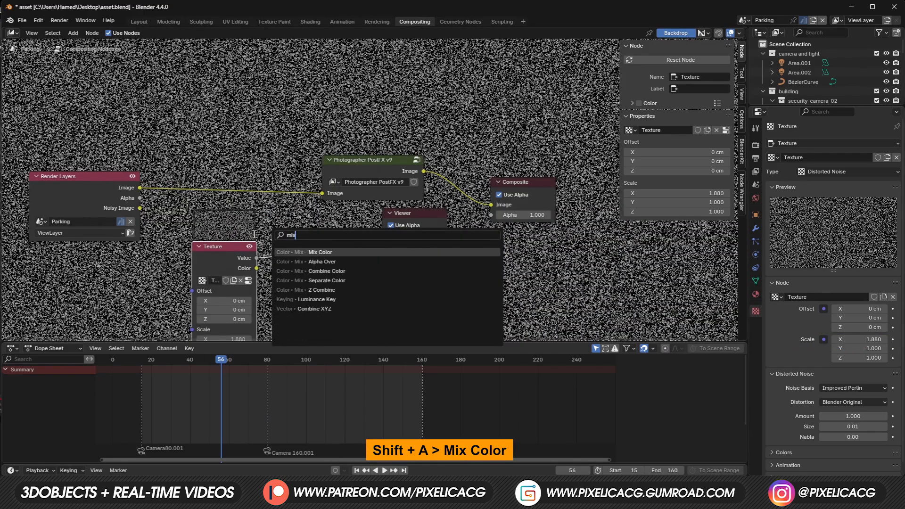
Add a Mix Color node to overlay the noise at 0.125 and return to the Layout workspace.
{"action": "left_click", "coordinate": [321, 253]}
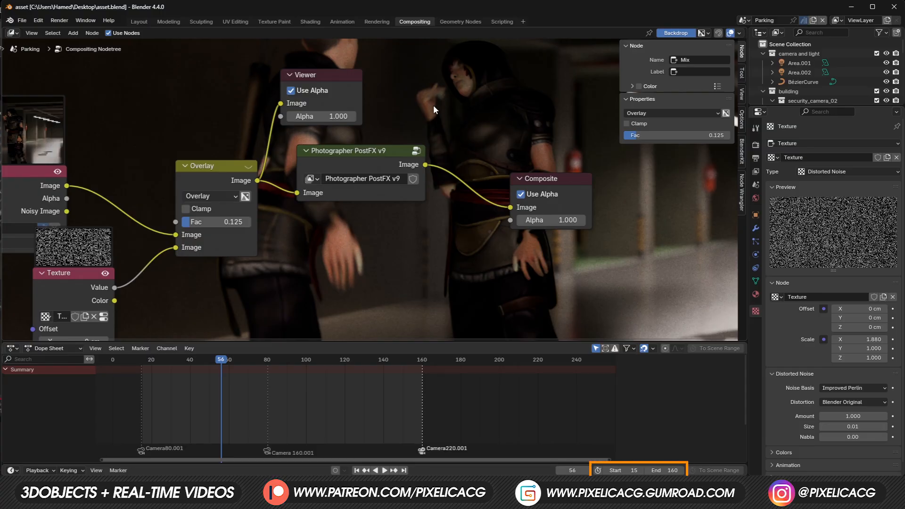
{"action": "left_click", "coordinate": [138, 21]}
{"action": "type", "text": "40"}
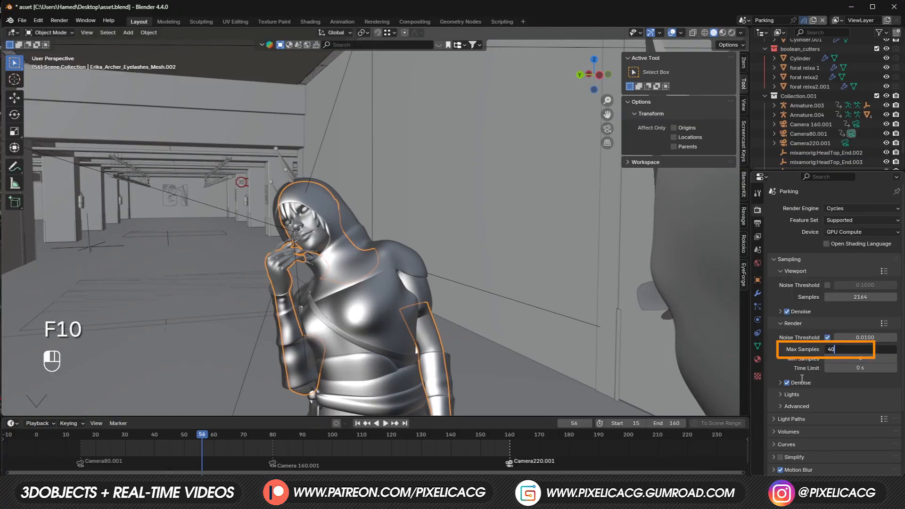
Set the render Max Samples to 40.
{"action": "left_click", "coordinate": [59, 20]}
{"action": "type", "text": "lens"}
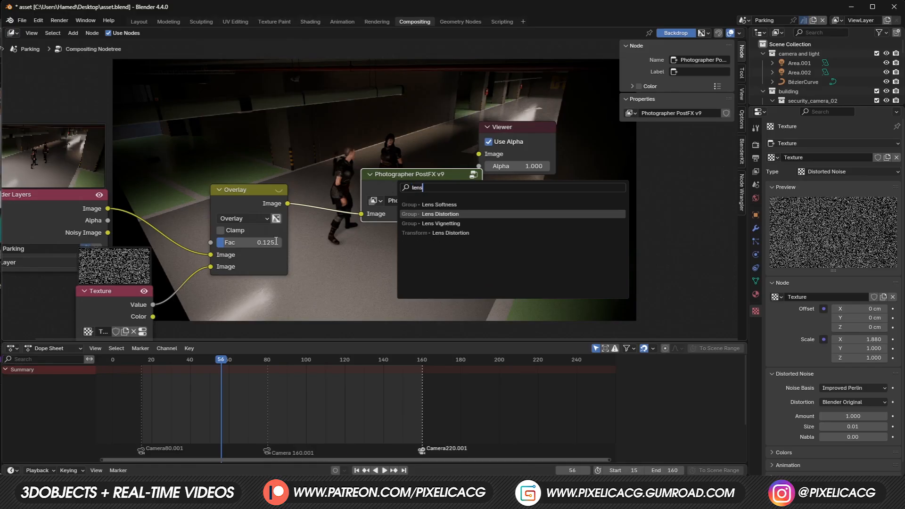
Add a Lens Distortion node and load dddd.jpg as an Image node.
{"action": "left_click", "coordinate": [440, 213]}
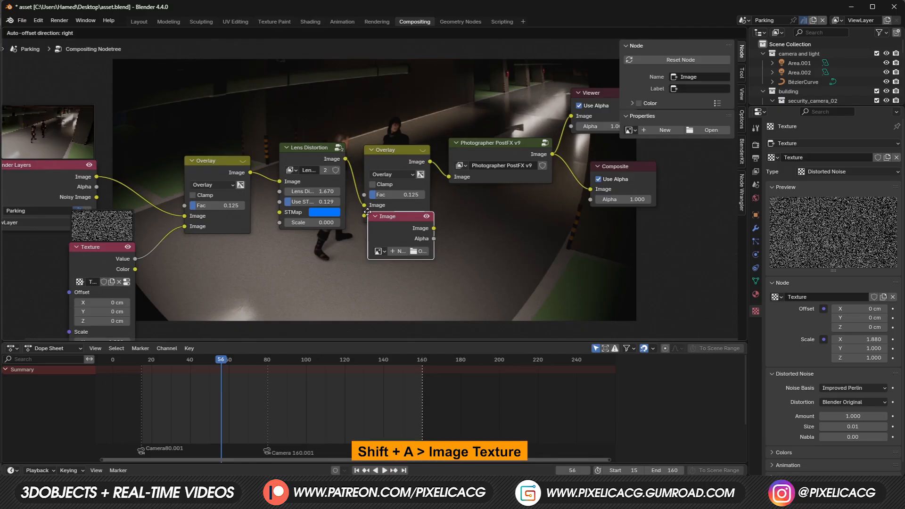
{"action": "left_click", "coordinate": [423, 251]}
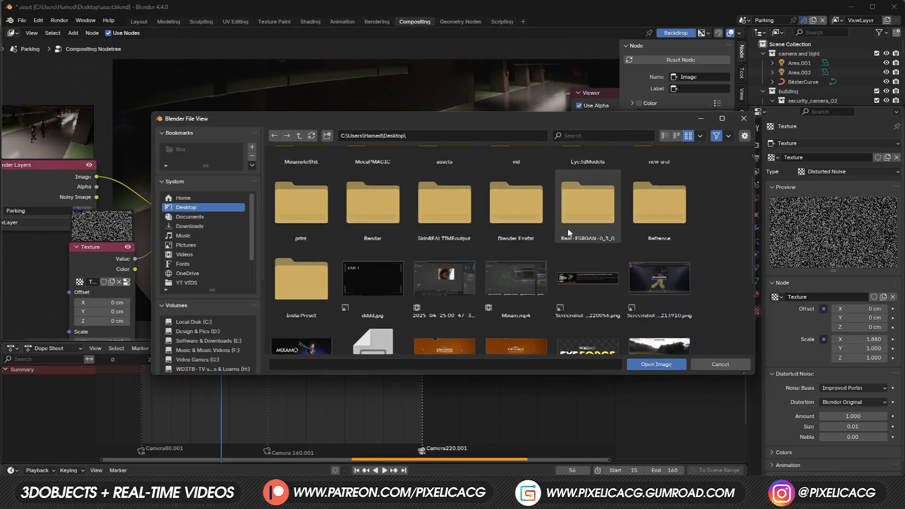
{"action": "left_click", "coordinate": [656, 364]}
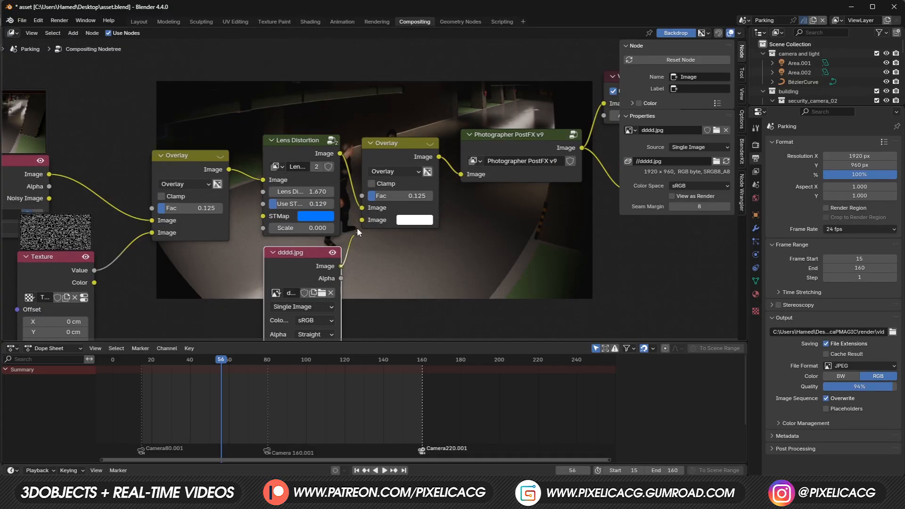
Blend the CAM 1 overlay image in Screen mode and switch to Premiere Pro.
{"action": "left_click", "coordinate": [395, 170]}
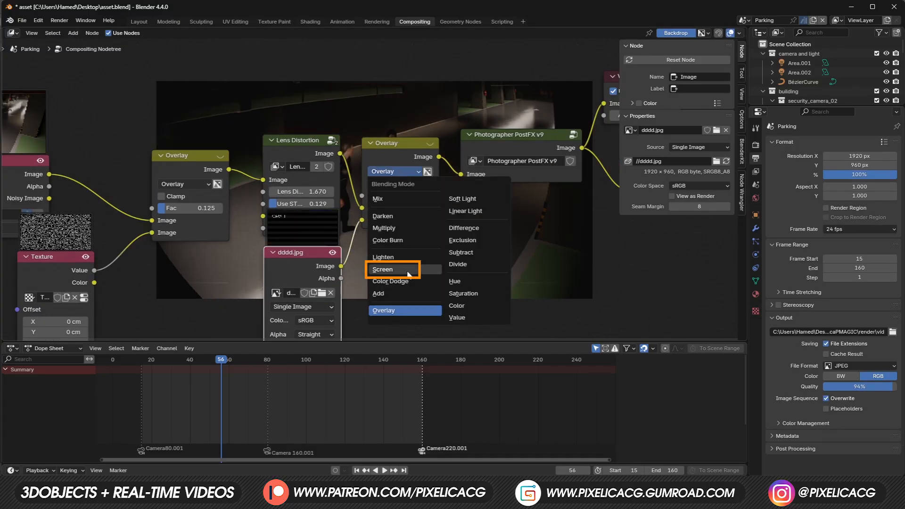
{"action": "left_click", "coordinate": [381, 268]}
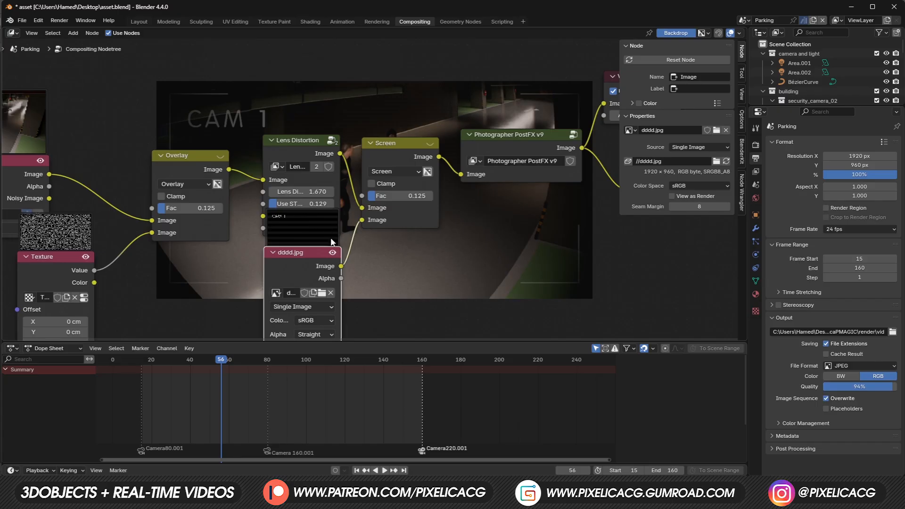
{"action": "key", "text": "alt+tab"}
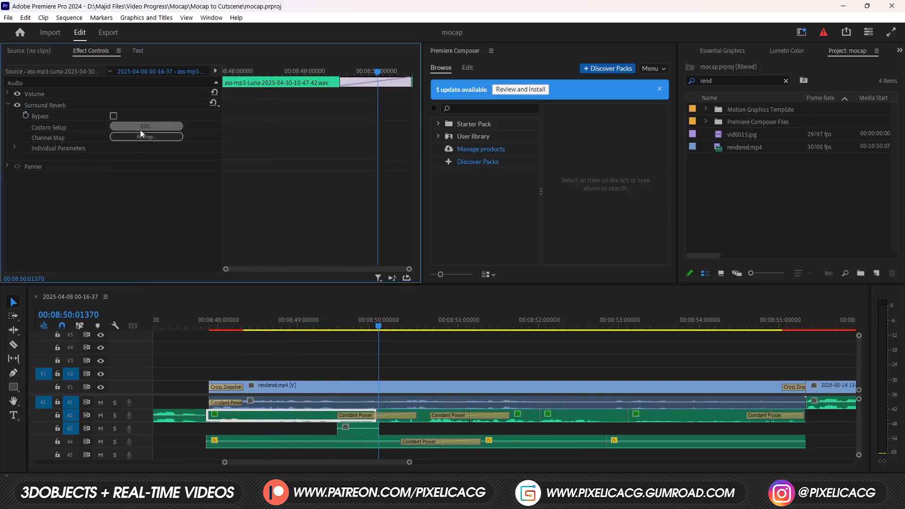
Play the edited sequence to review the CAM 1 CCTV shot of the archers.
{"action": "left_click", "coordinate": [146, 126]}
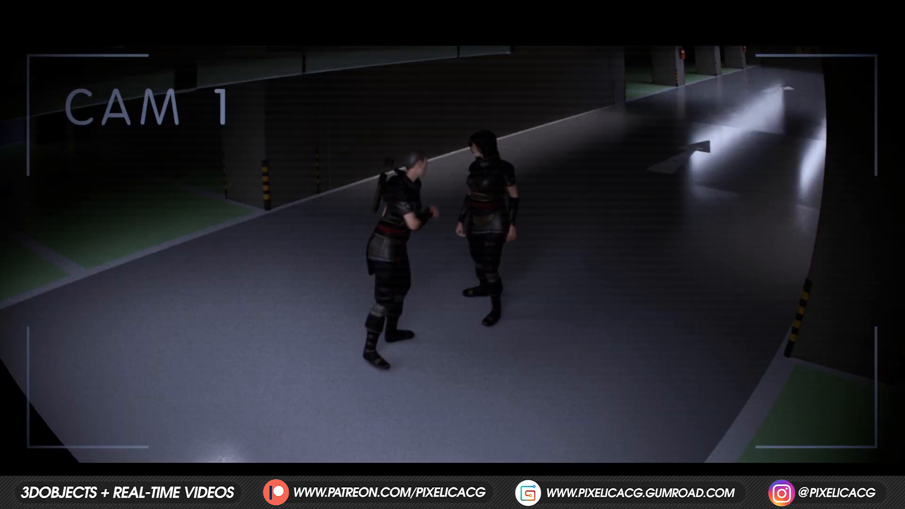
{"action": "left_click", "coordinate": [206, 10]}
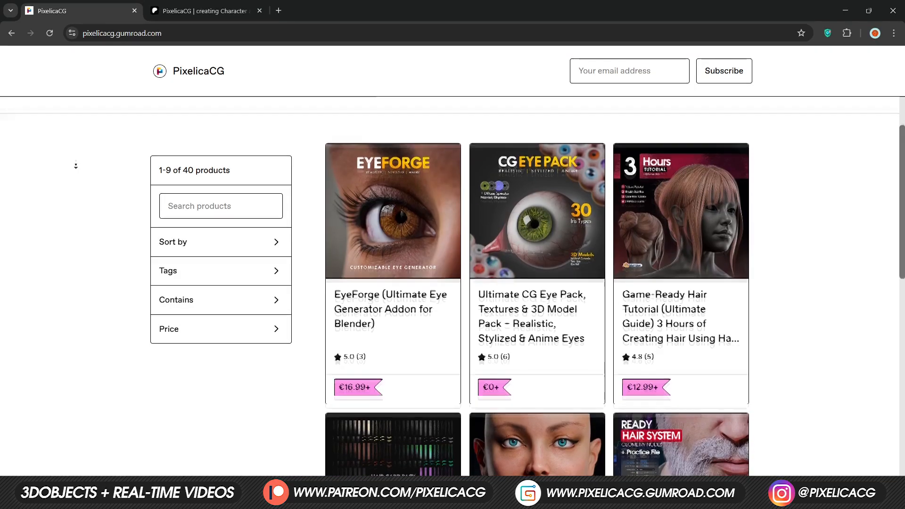
{"action": "scroll", "scroll_direction": "down", "scroll_amount": 3}
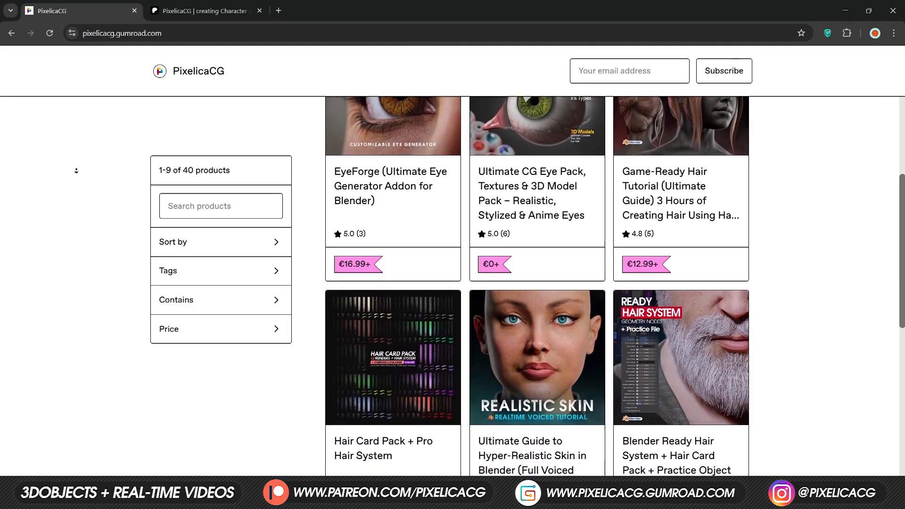
{"action": "scroll", "scroll_direction": "down", "scroll_amount": 3}
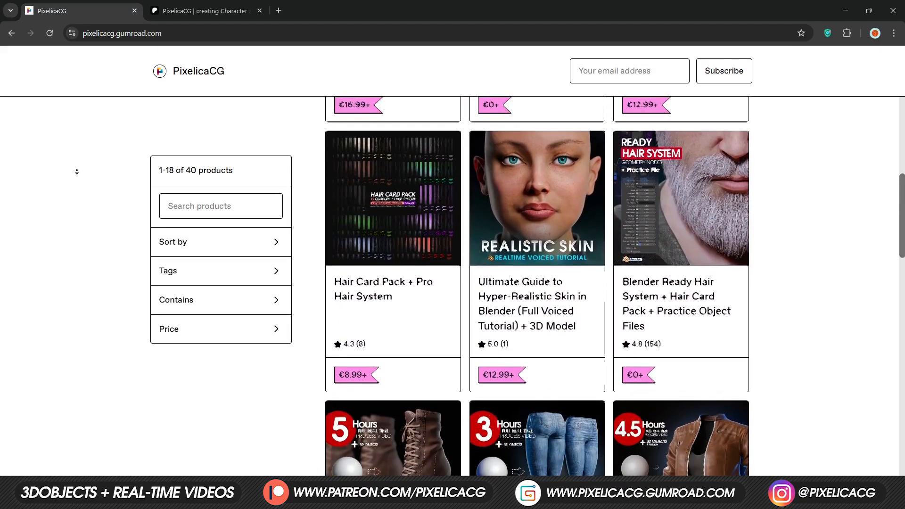
{"action": "scroll", "scroll_direction": "down", "scroll_amount": 3}
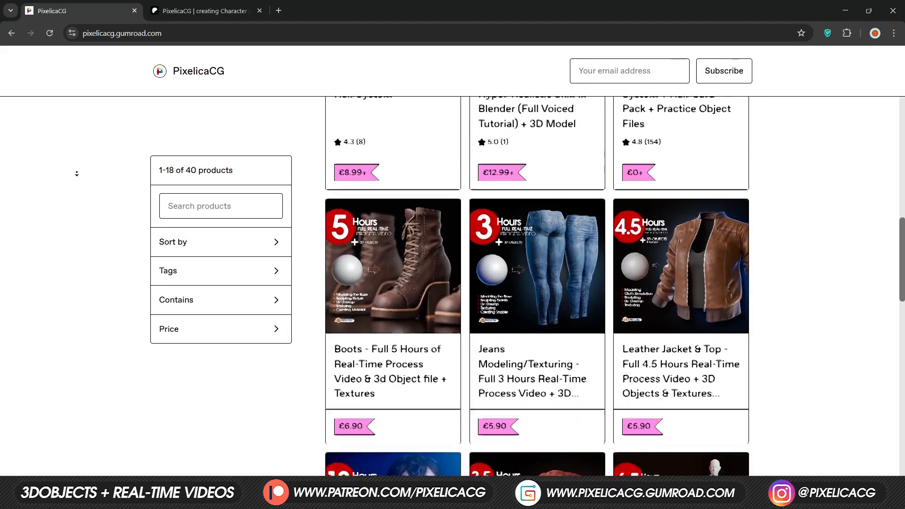
{"action": "scroll", "scroll_direction": "down", "scroll_amount": 3}
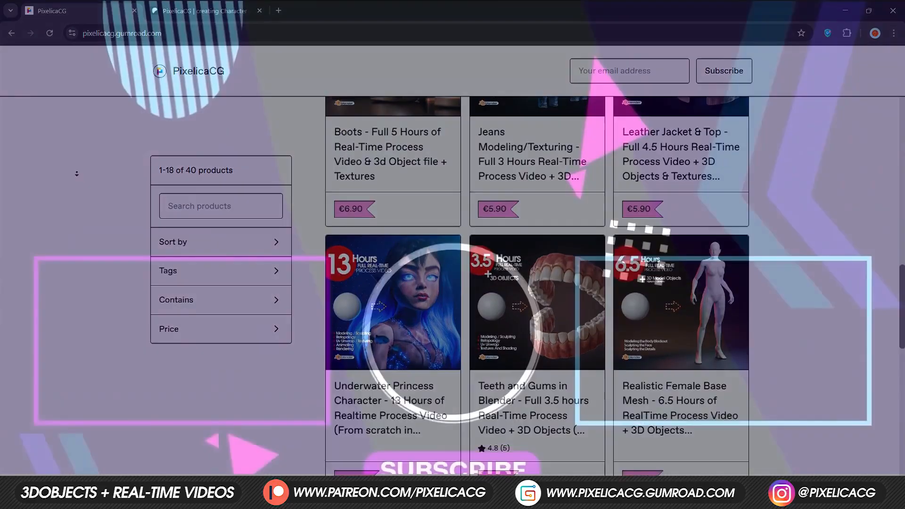